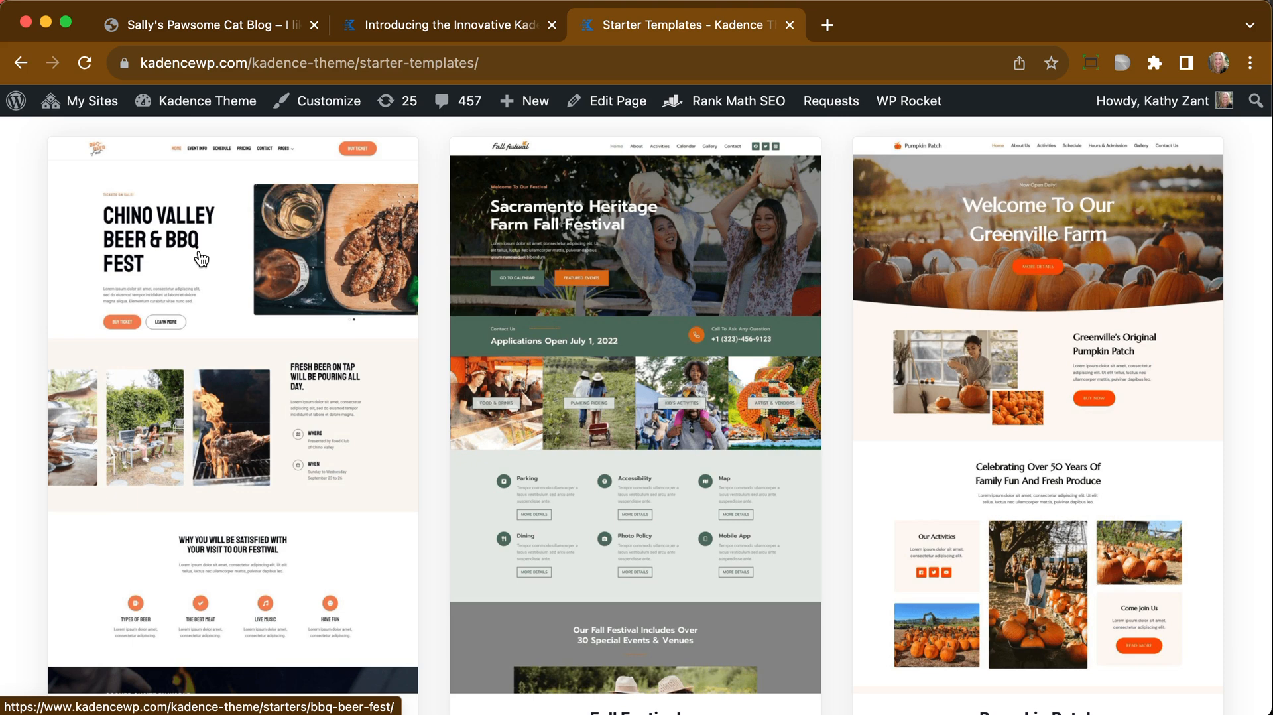
- Search the plugin directory for 'kadence starter'
scroll(down, 3)
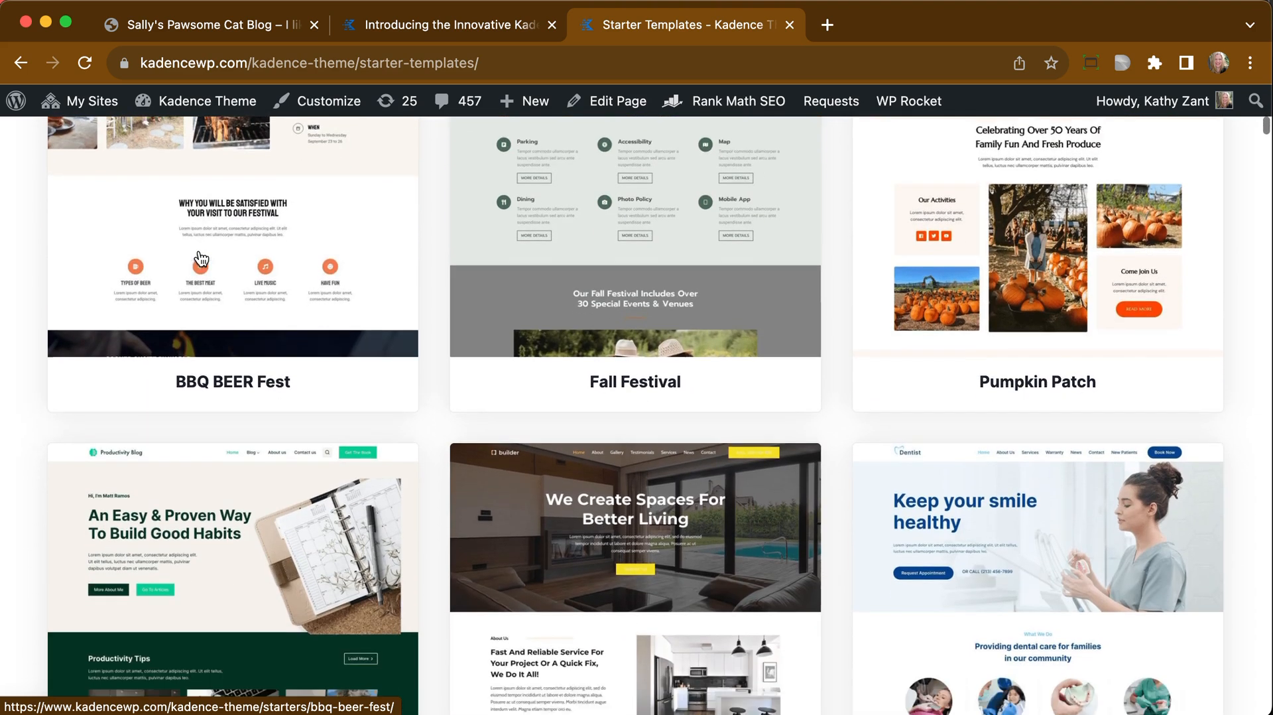
scroll(down, 3)
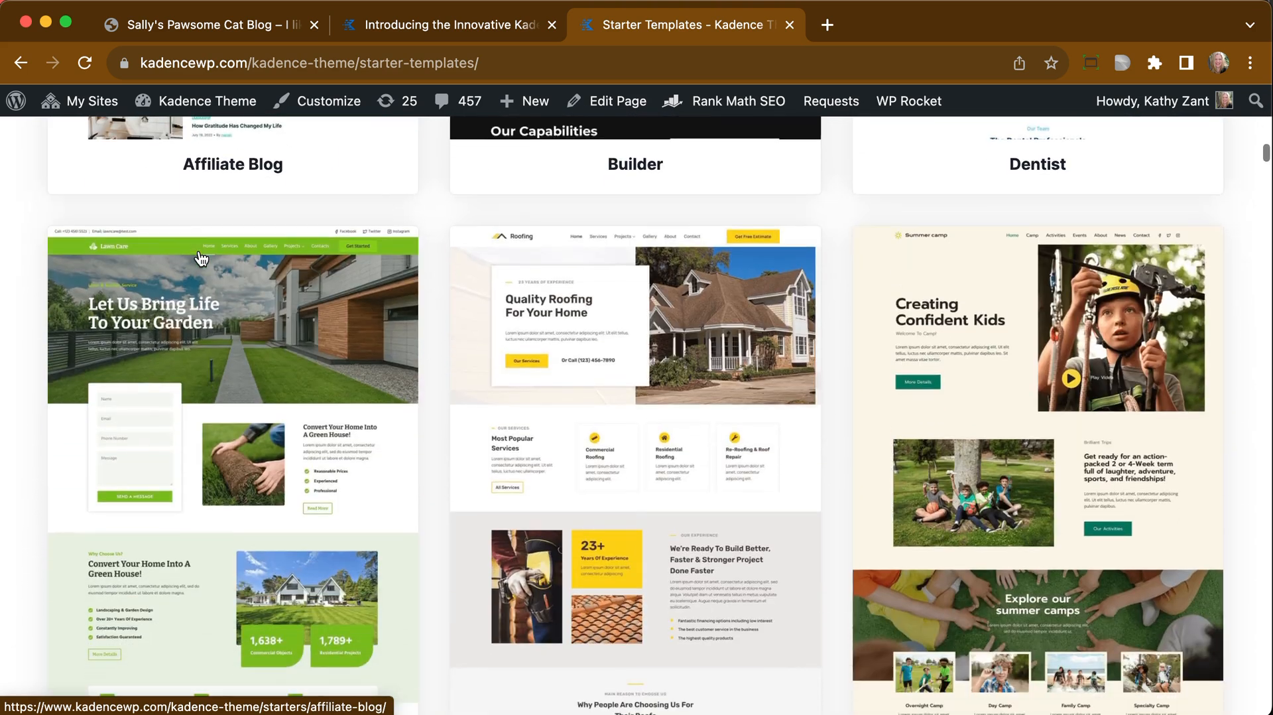
scroll(down, 3)
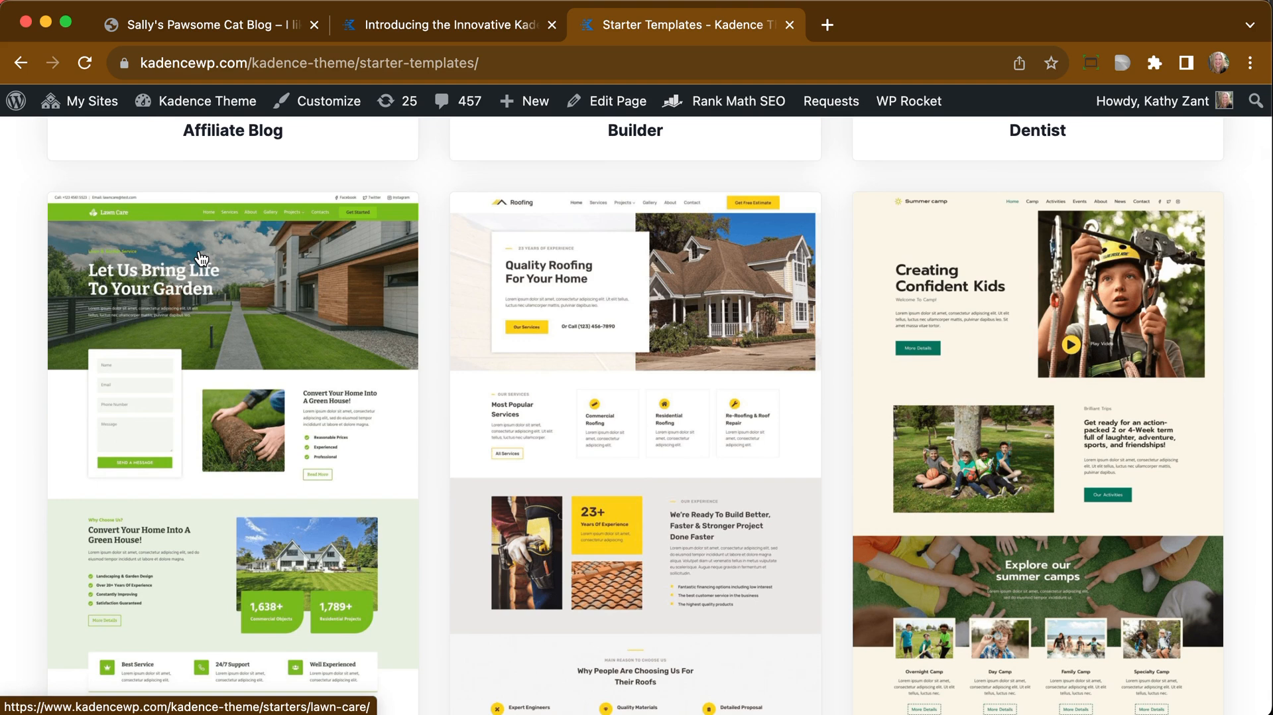
scroll(down, 3)
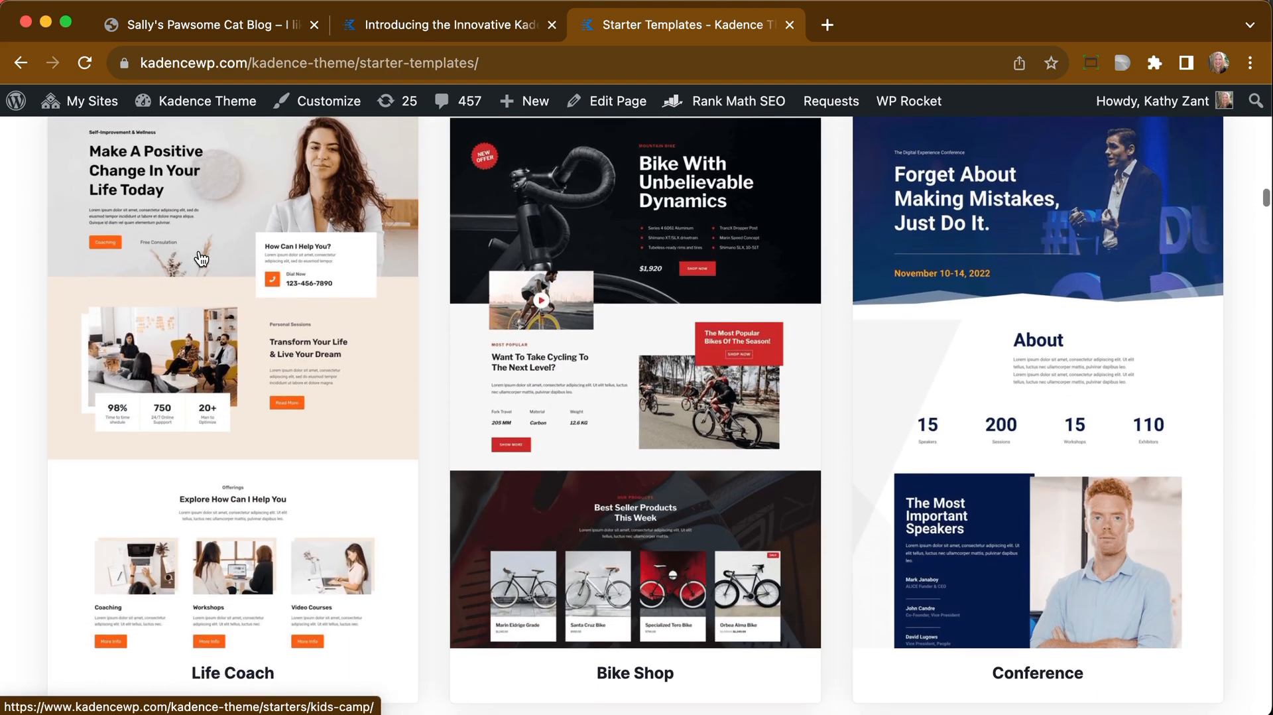
click(207, 24)
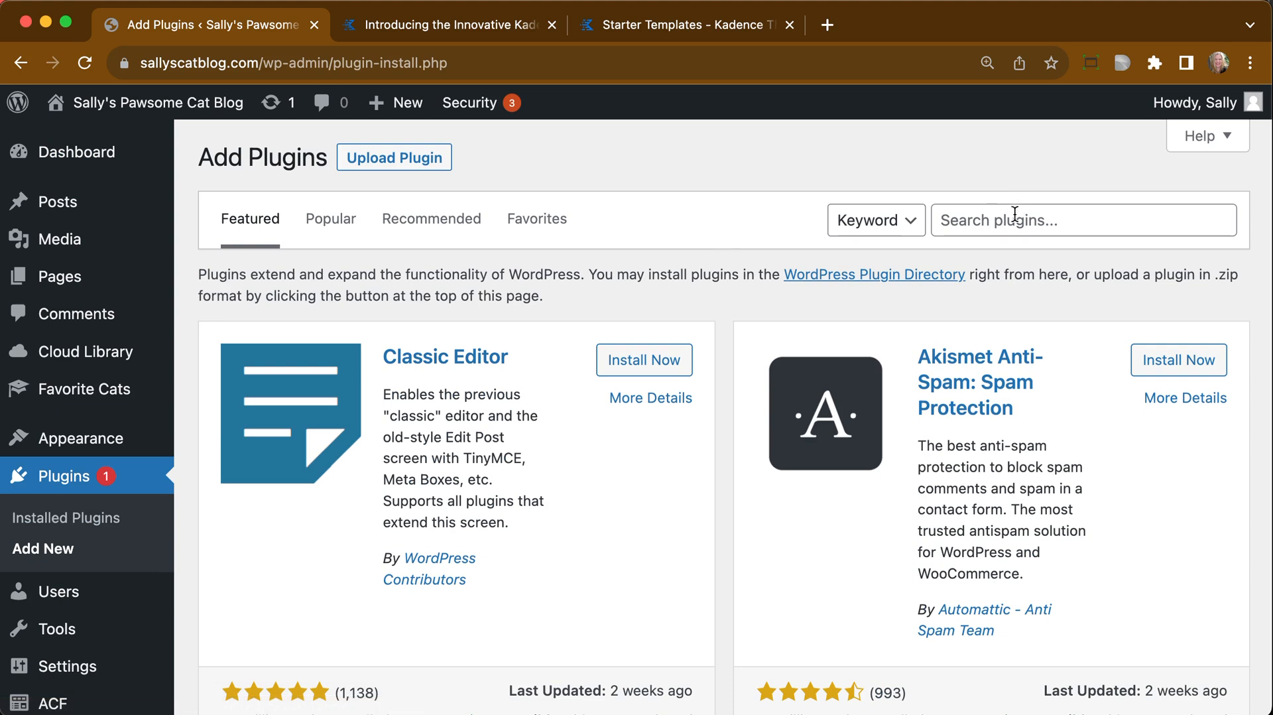
text(kad)
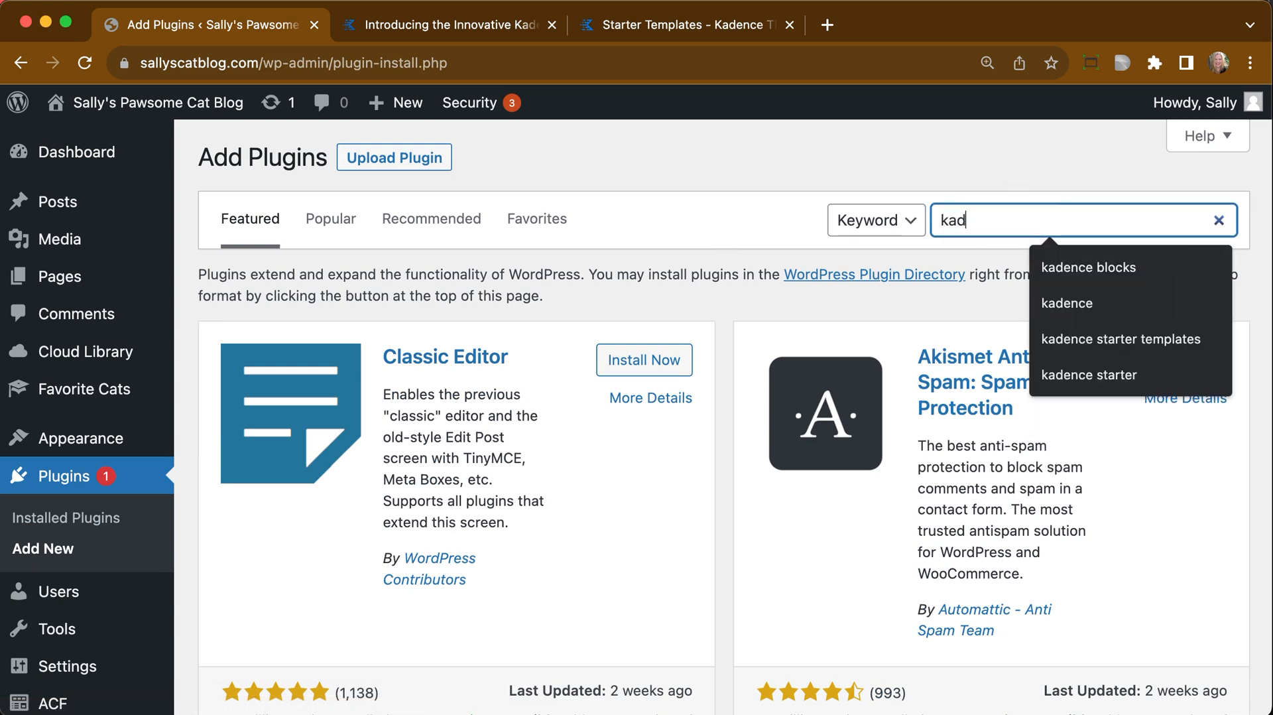
text(kadence starter)
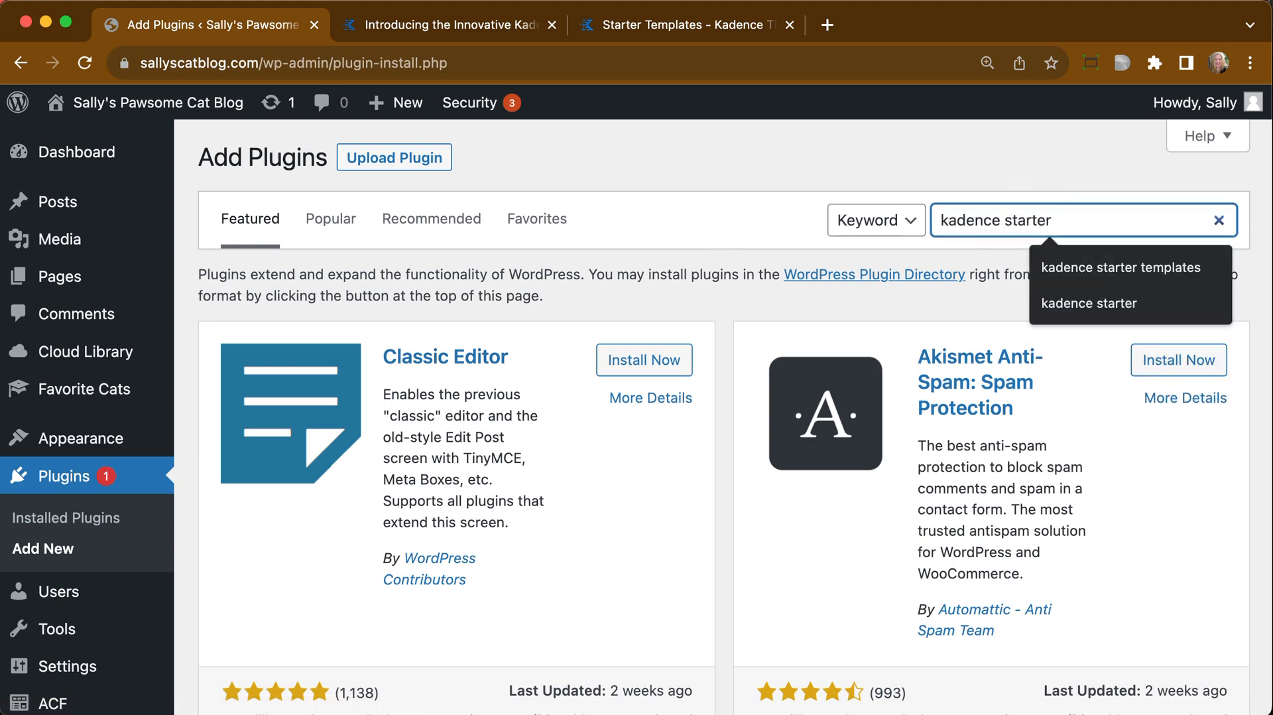
click(1088, 303)
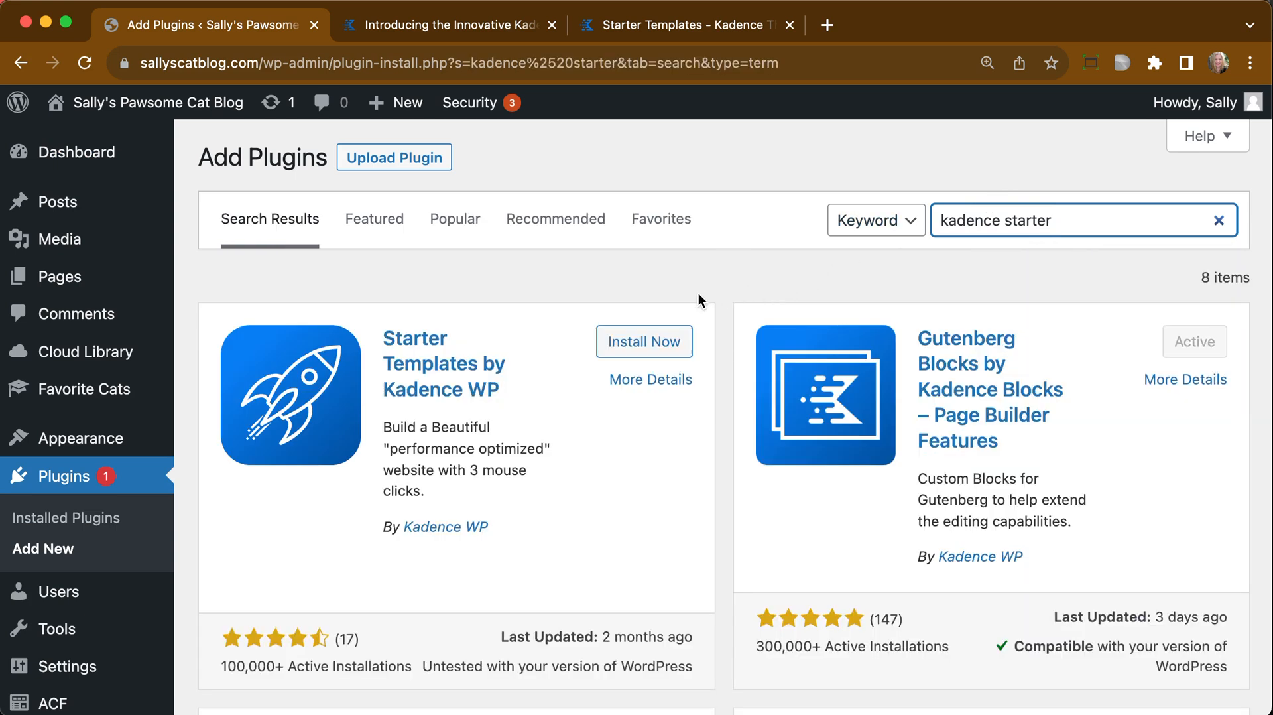
mouse_move(552, 396)
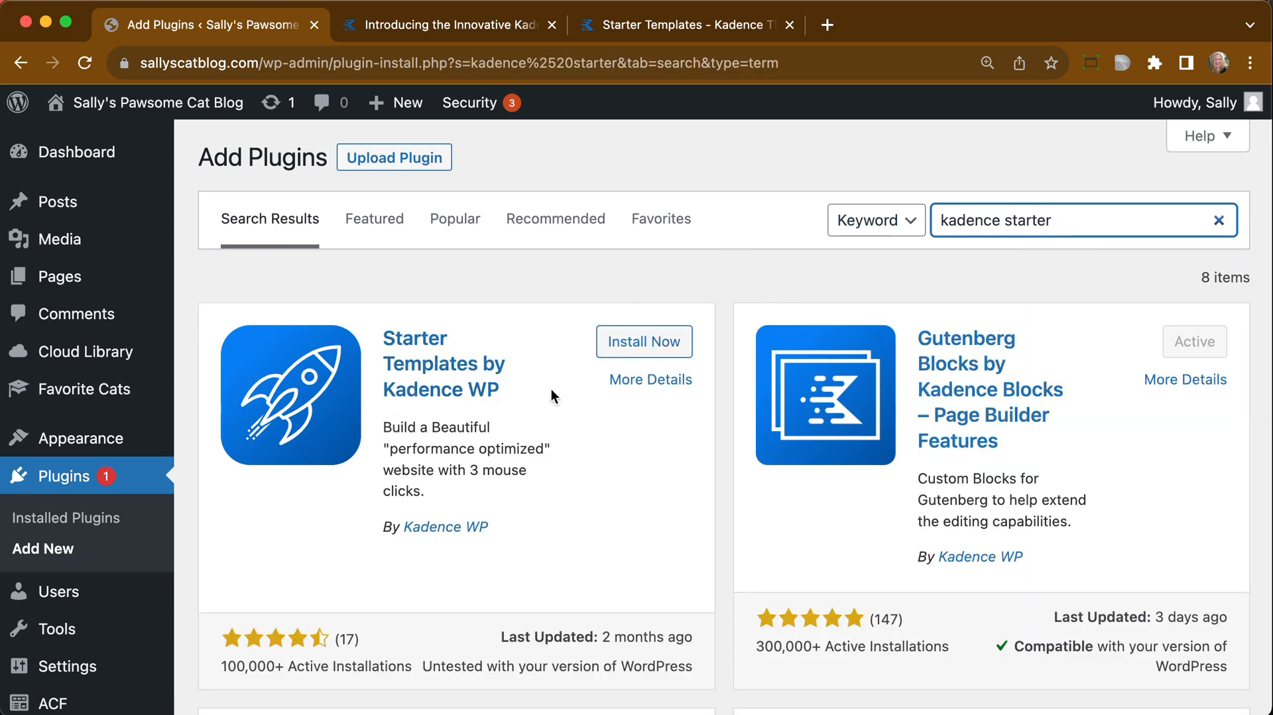
- Install and activate the Starter Templates by Kadence WP plugin
click(644, 340)
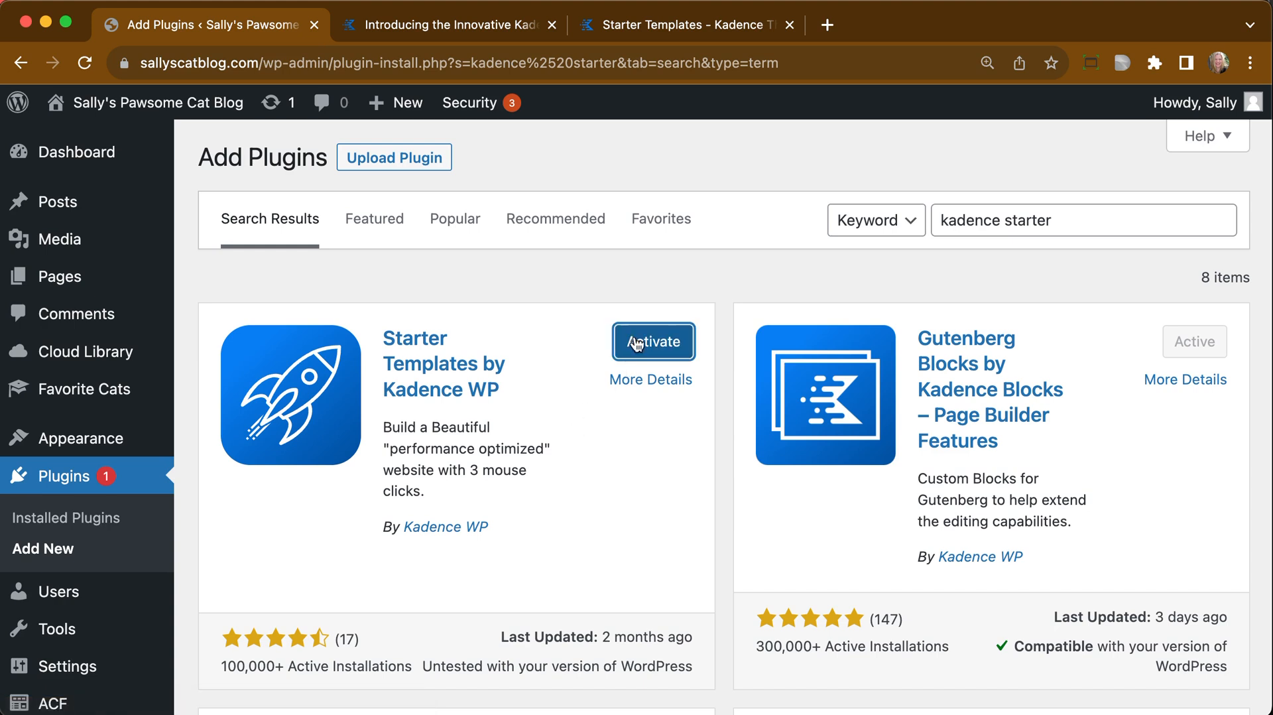
click(652, 341)
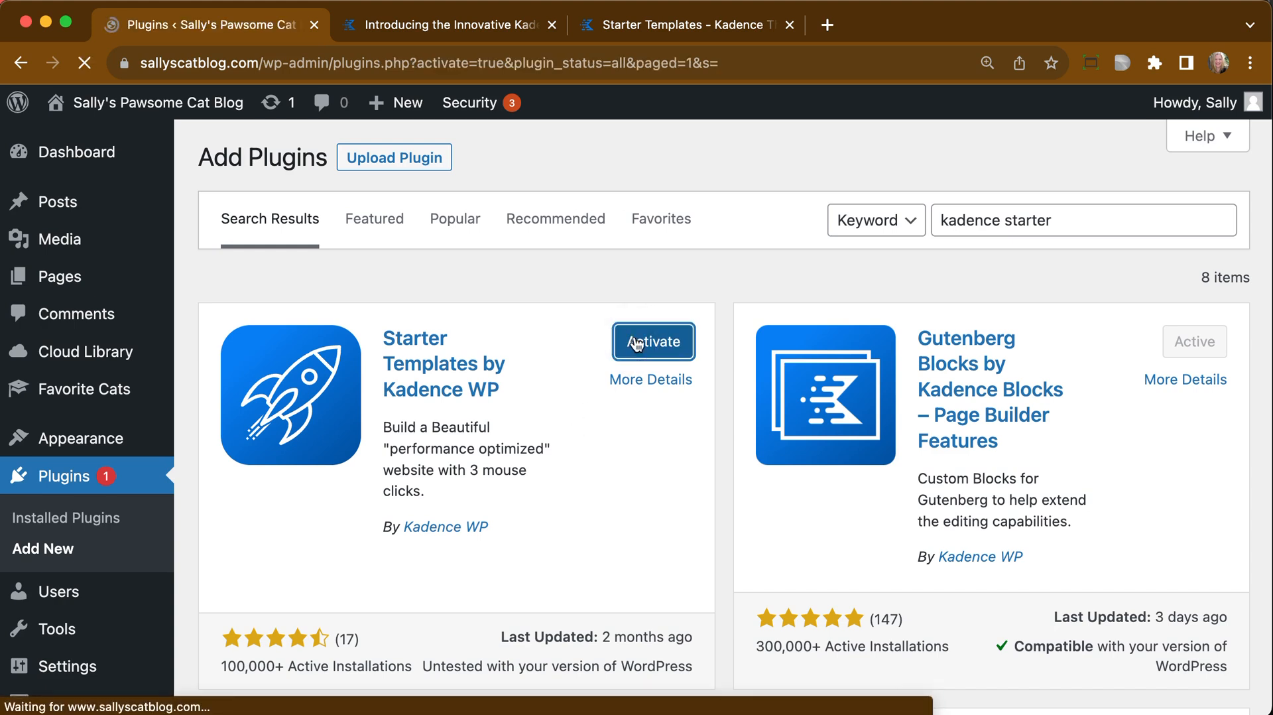
click(652, 341)
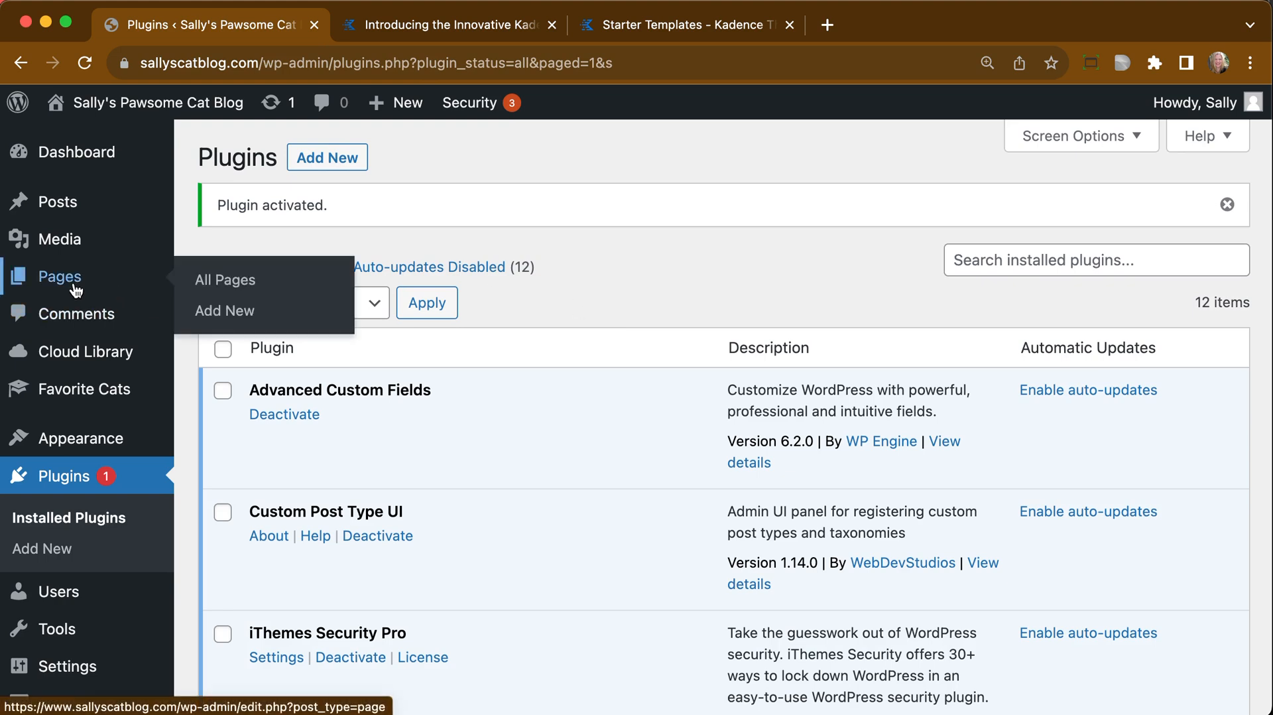
- Add a new page from the Pages menu in the admin sidebar
click(225, 311)
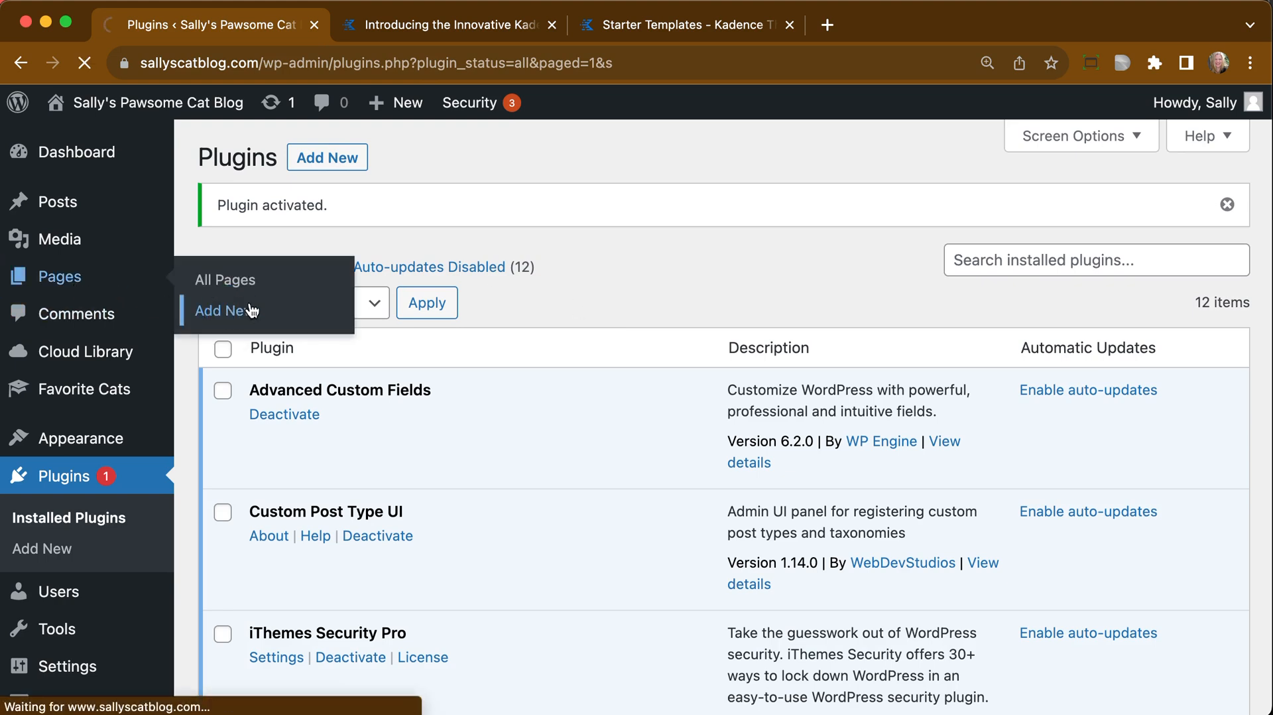
click(221, 310)
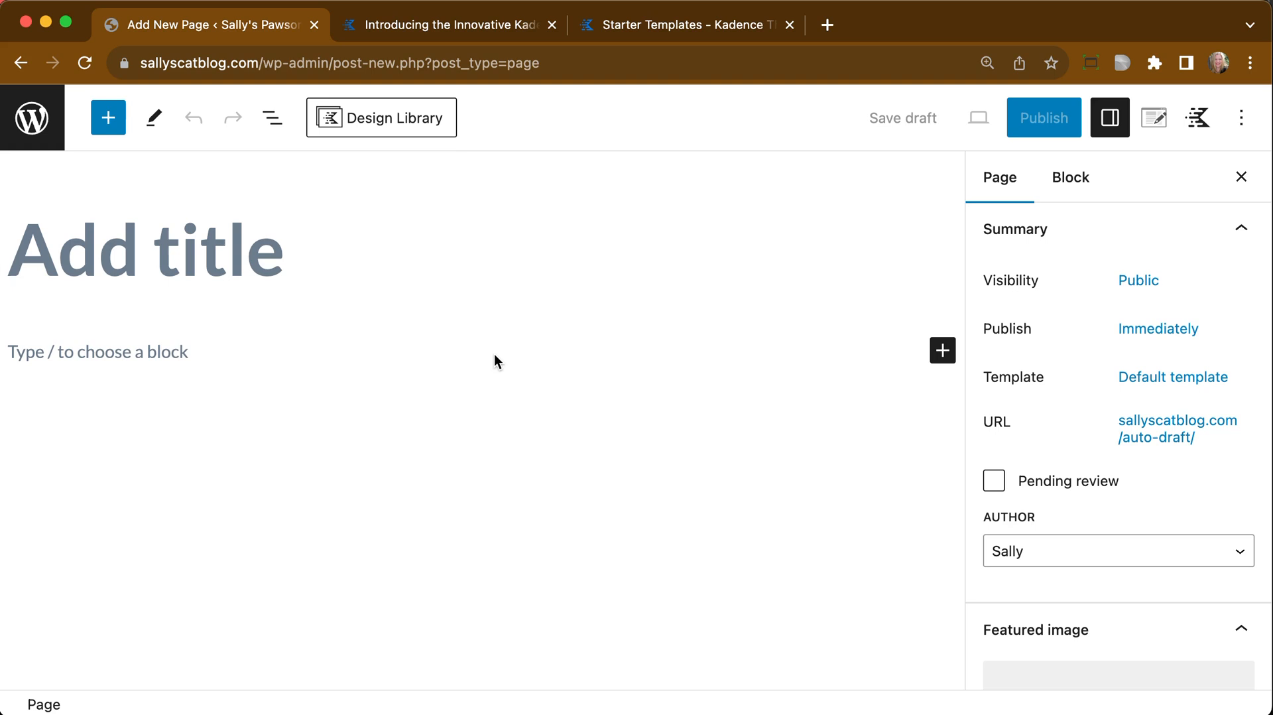
mouse_move(692, 323)
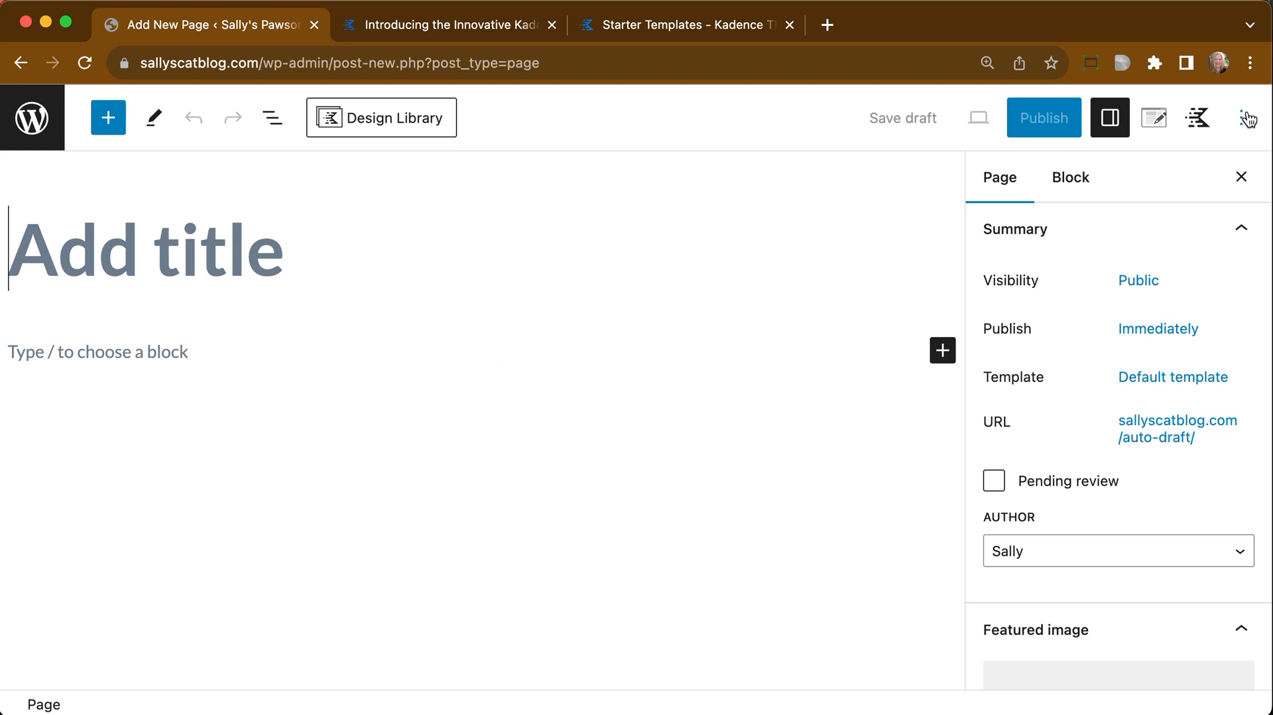
- Show Kadence Blocks Controls from the editor Options menu and expand Block Visibility
click(1240, 118)
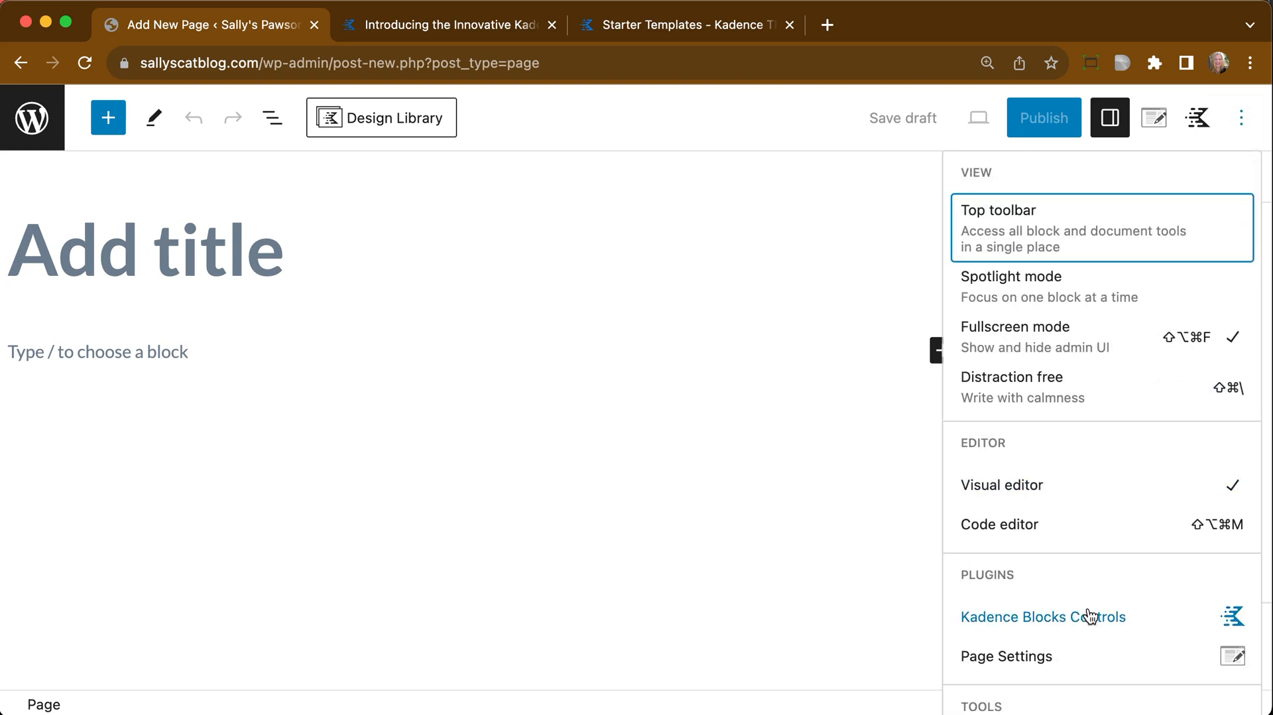
mouse_move(1041, 631)
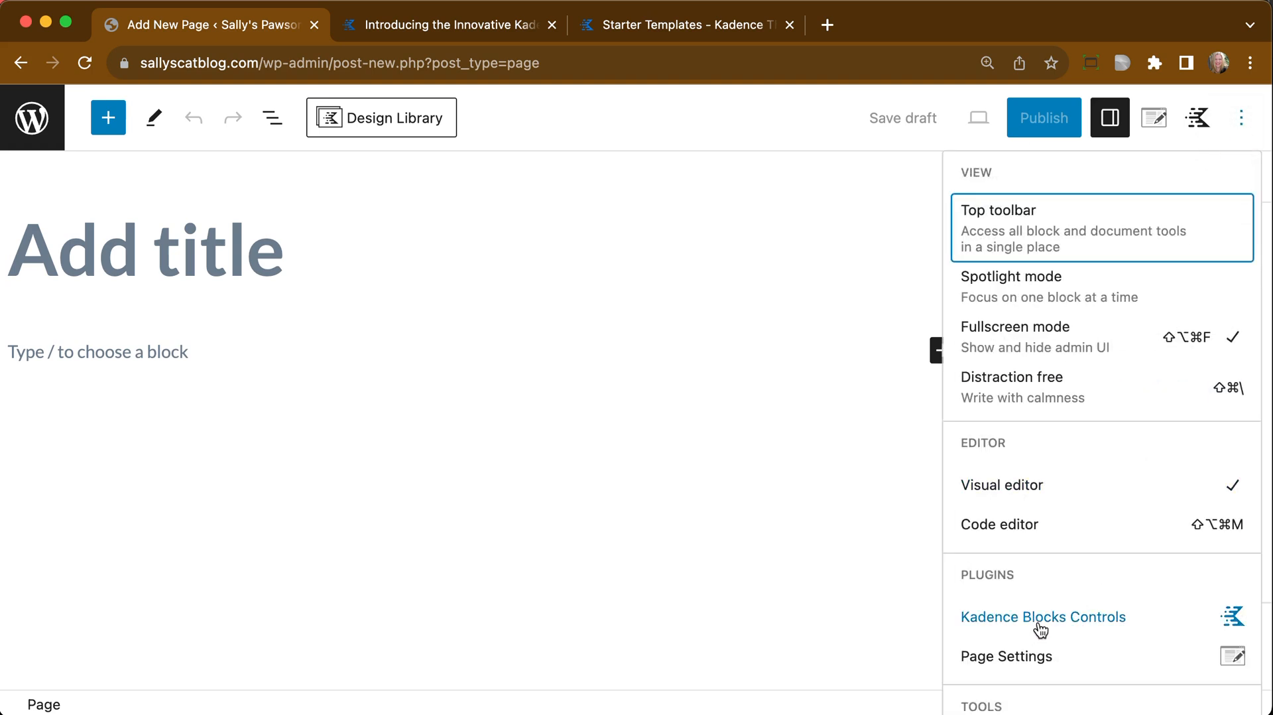
click(1043, 616)
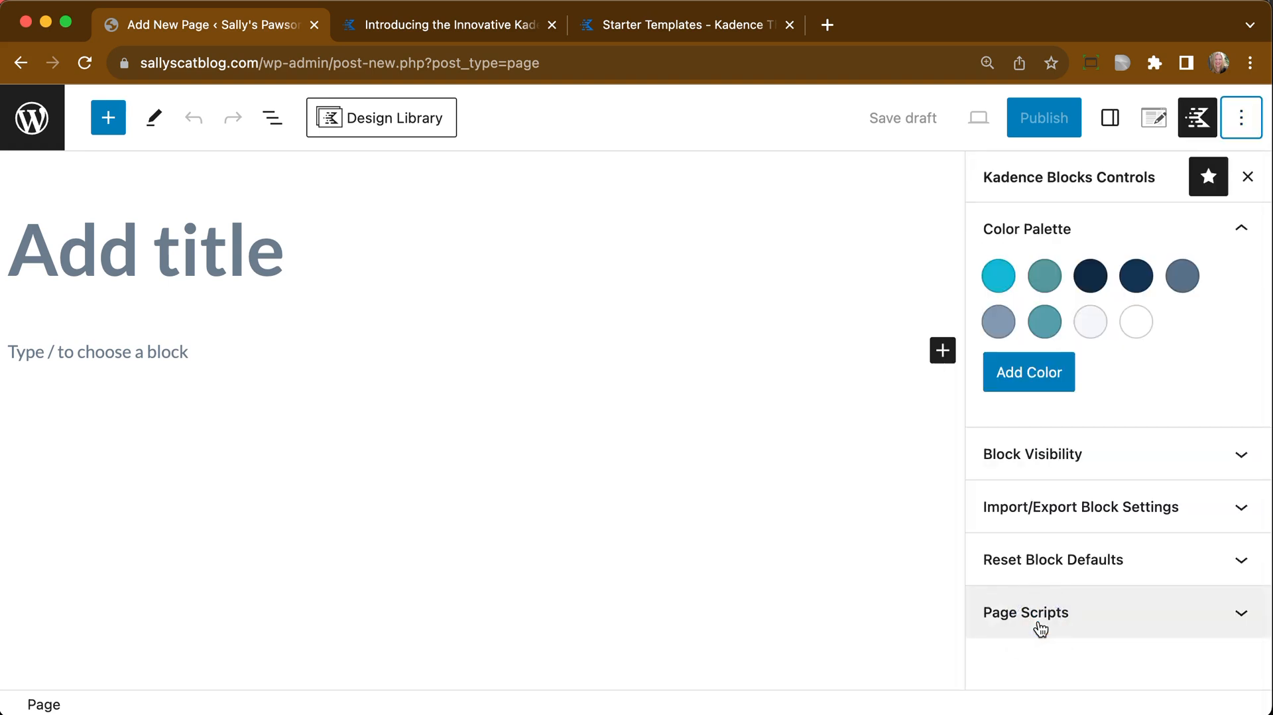
click(1033, 453)
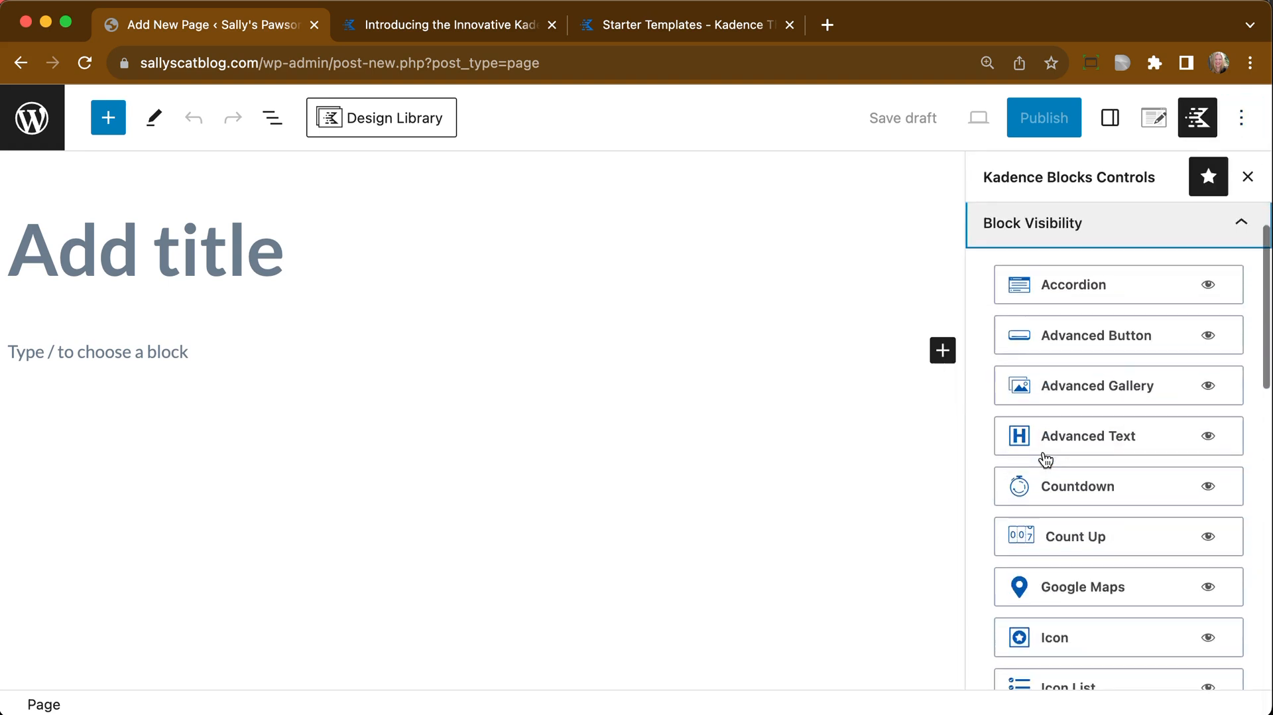
scroll(down, 3)
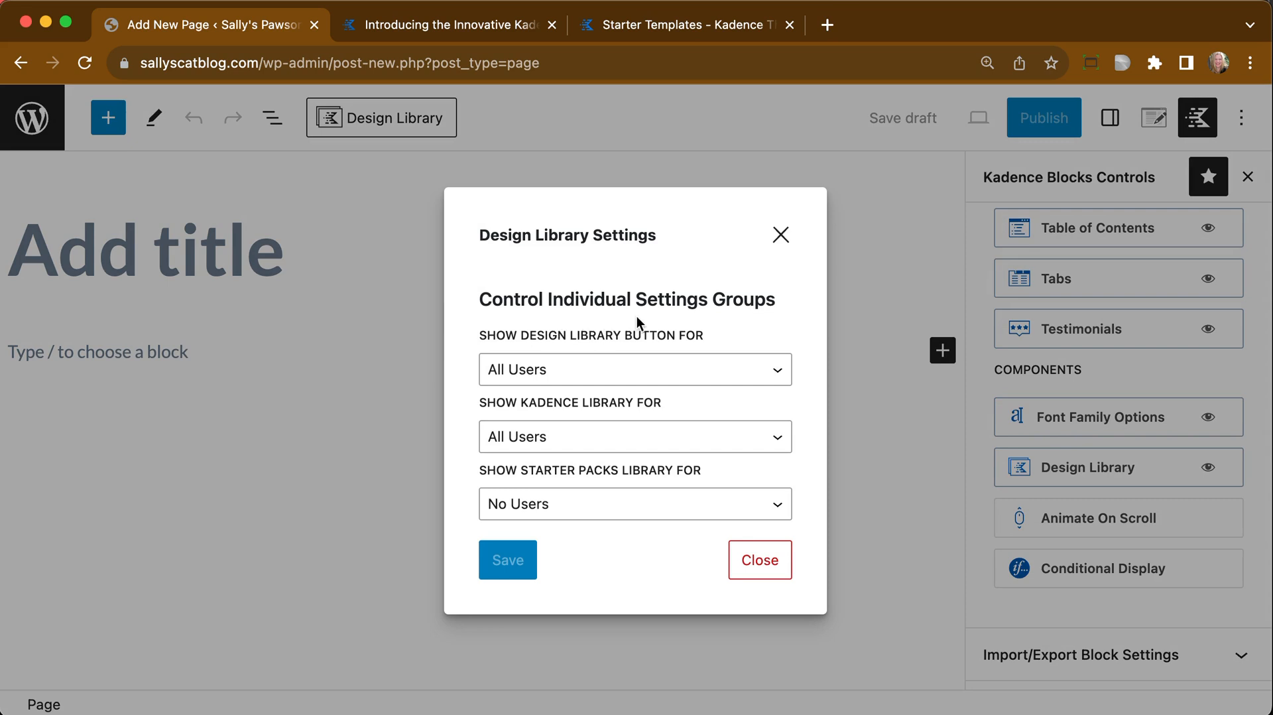
mouse_move(535, 358)
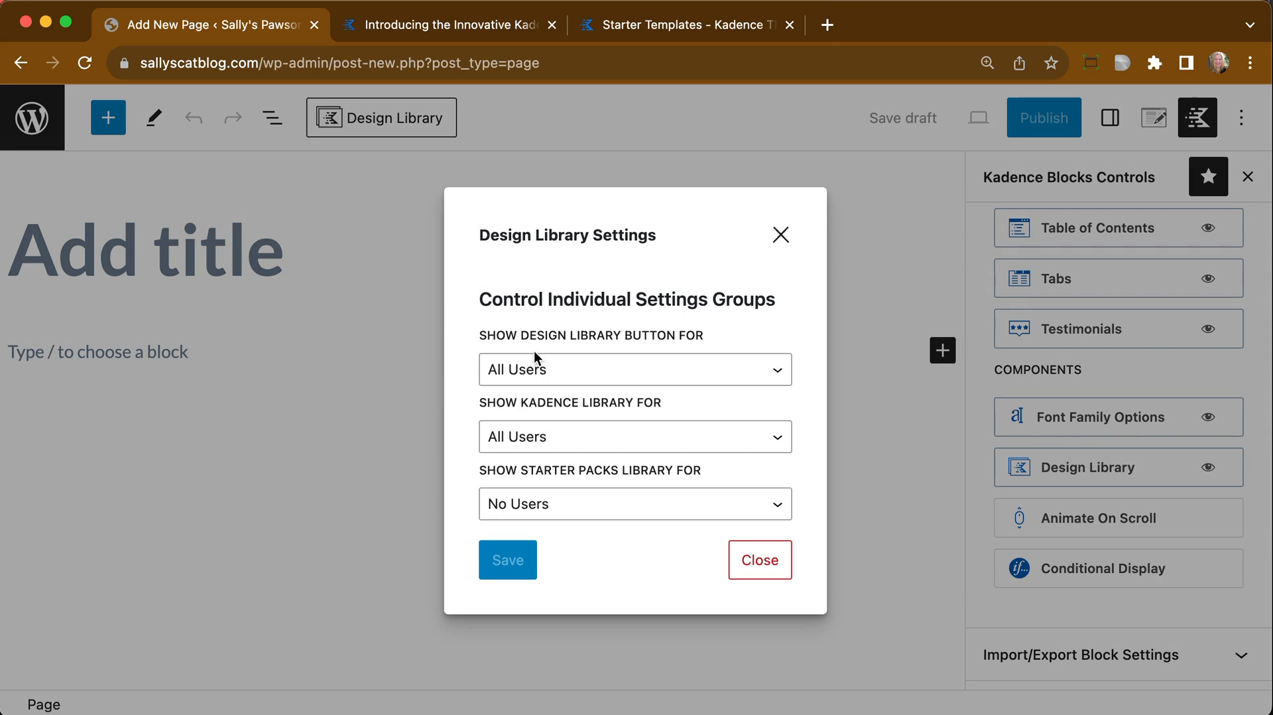
mouse_move(539, 378)
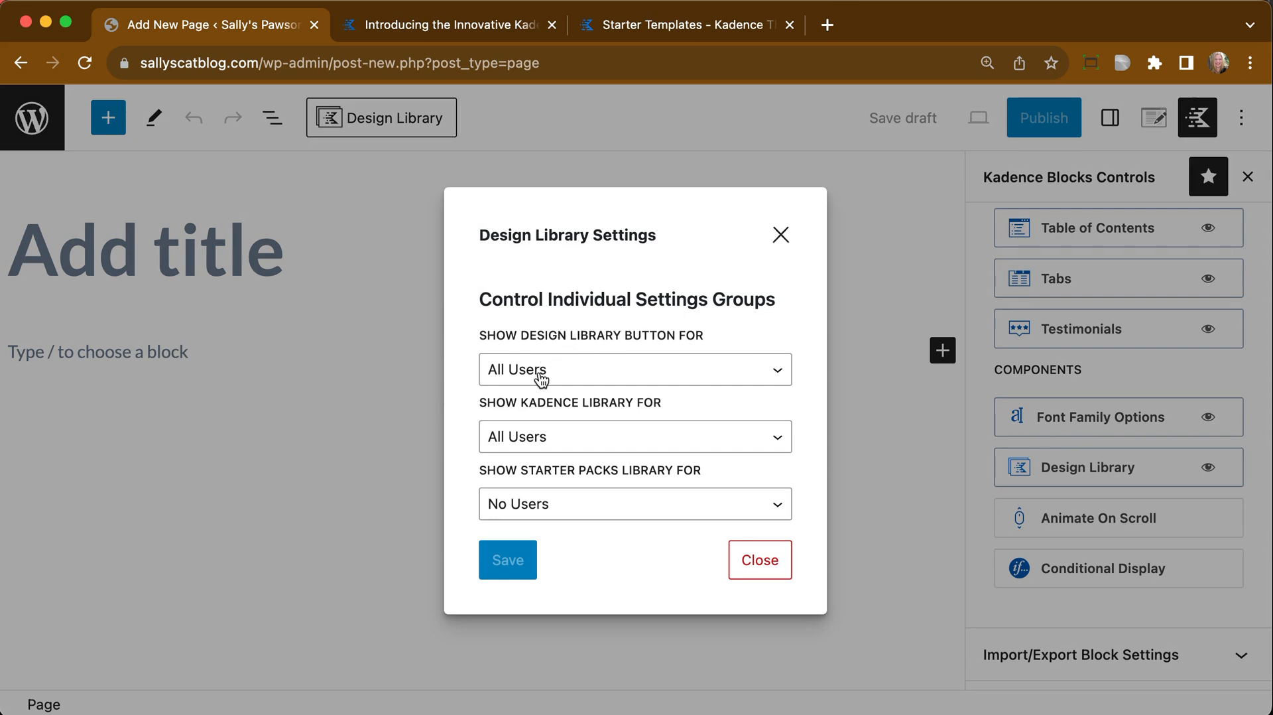
mouse_move(557, 448)
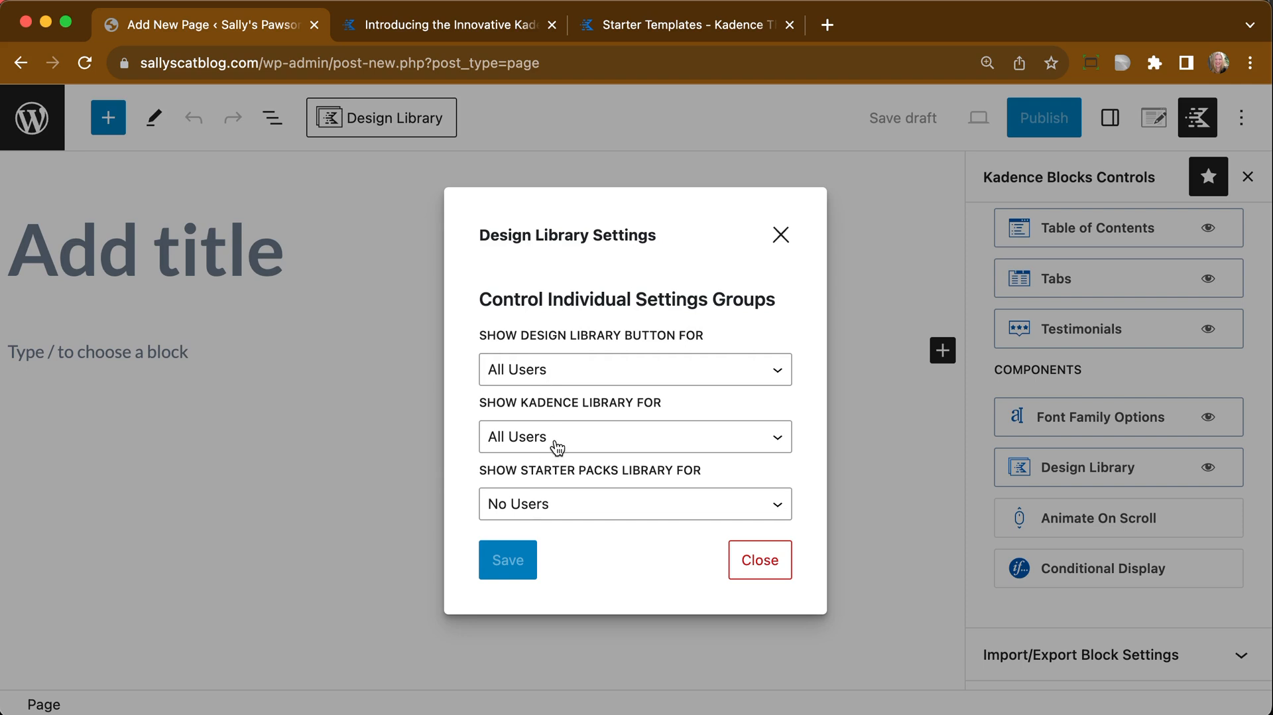
mouse_move(684, 405)
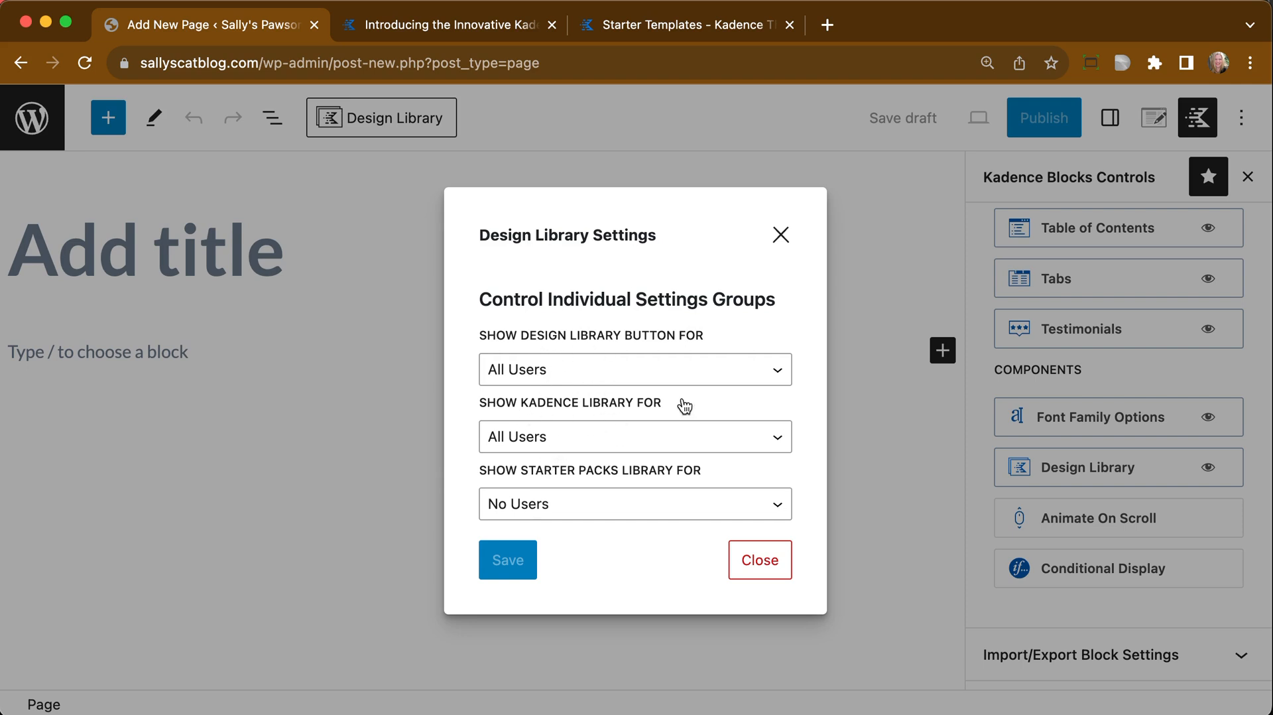
mouse_move(675, 472)
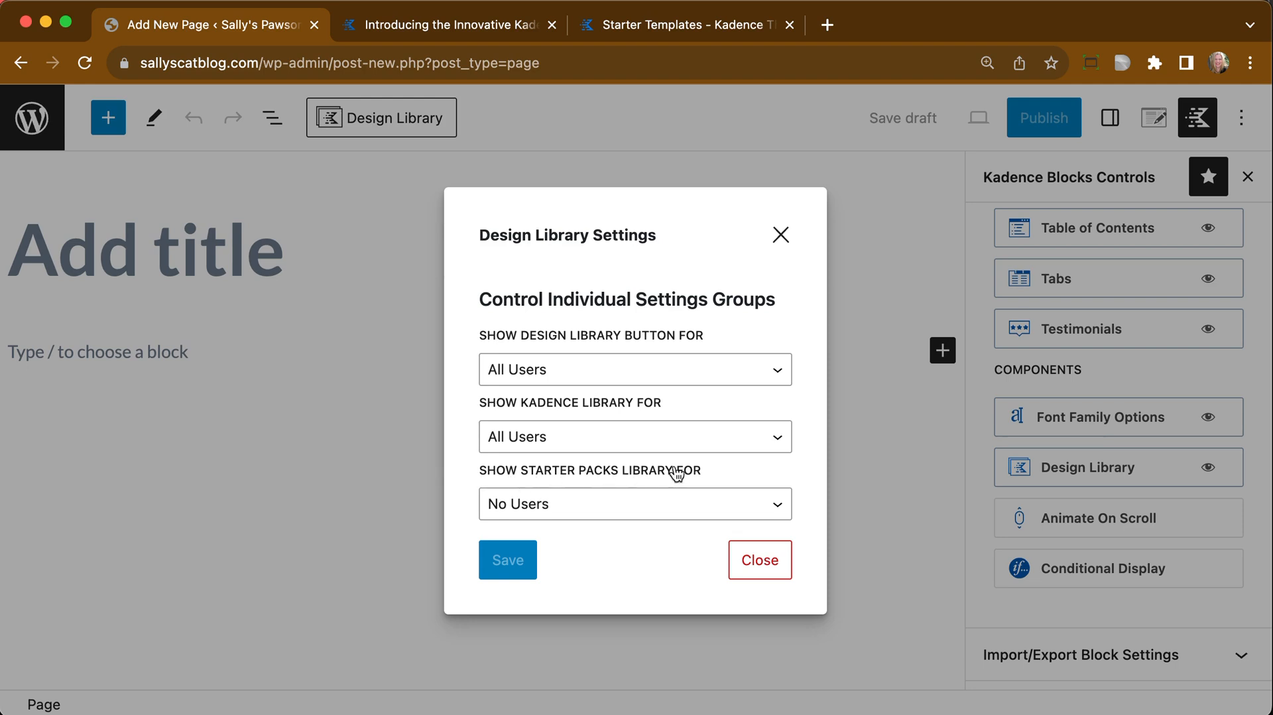
mouse_move(563, 513)
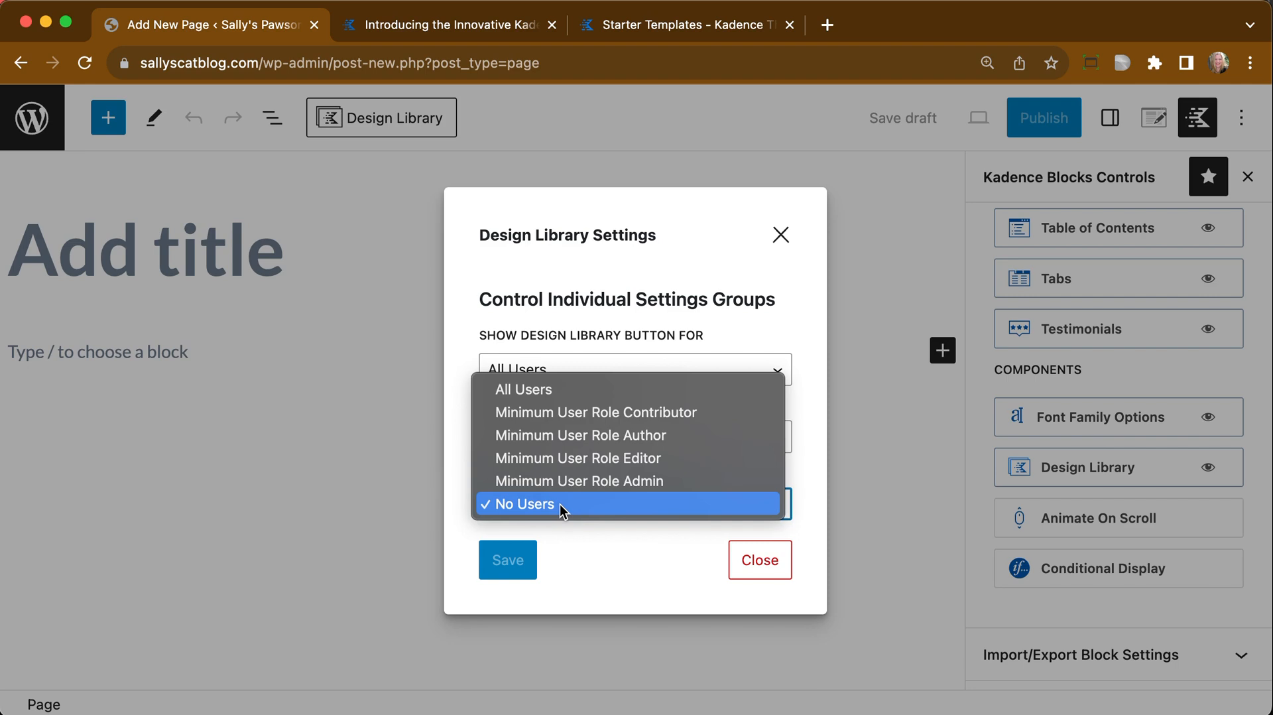
mouse_move(578, 487)
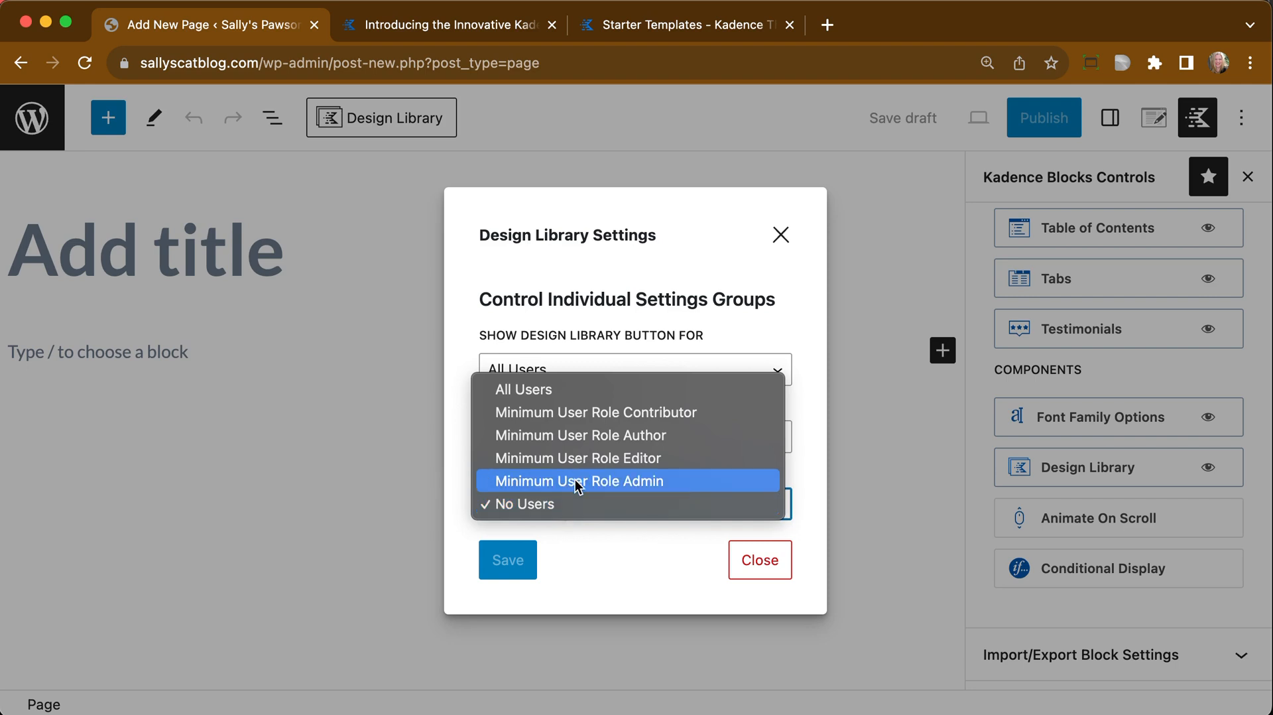
- Set the Starter Packs library minimum user role to Admin and save the settings
click(579, 480)
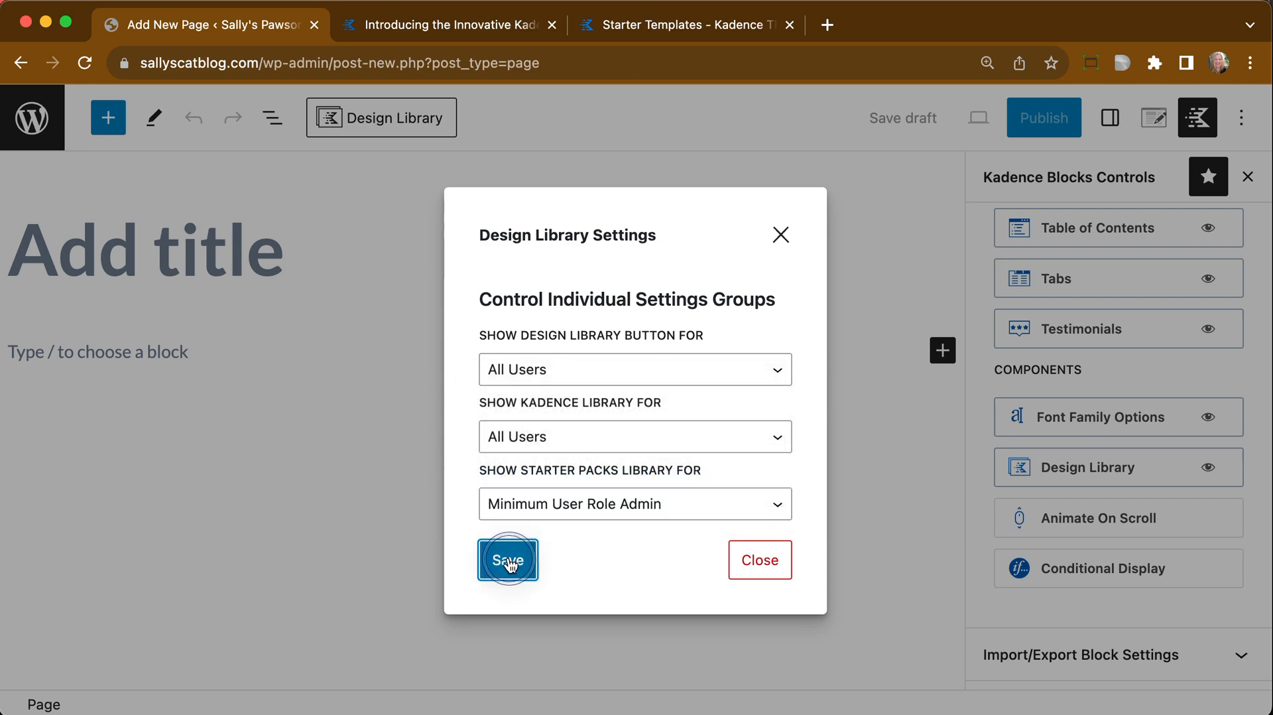
click(507, 559)
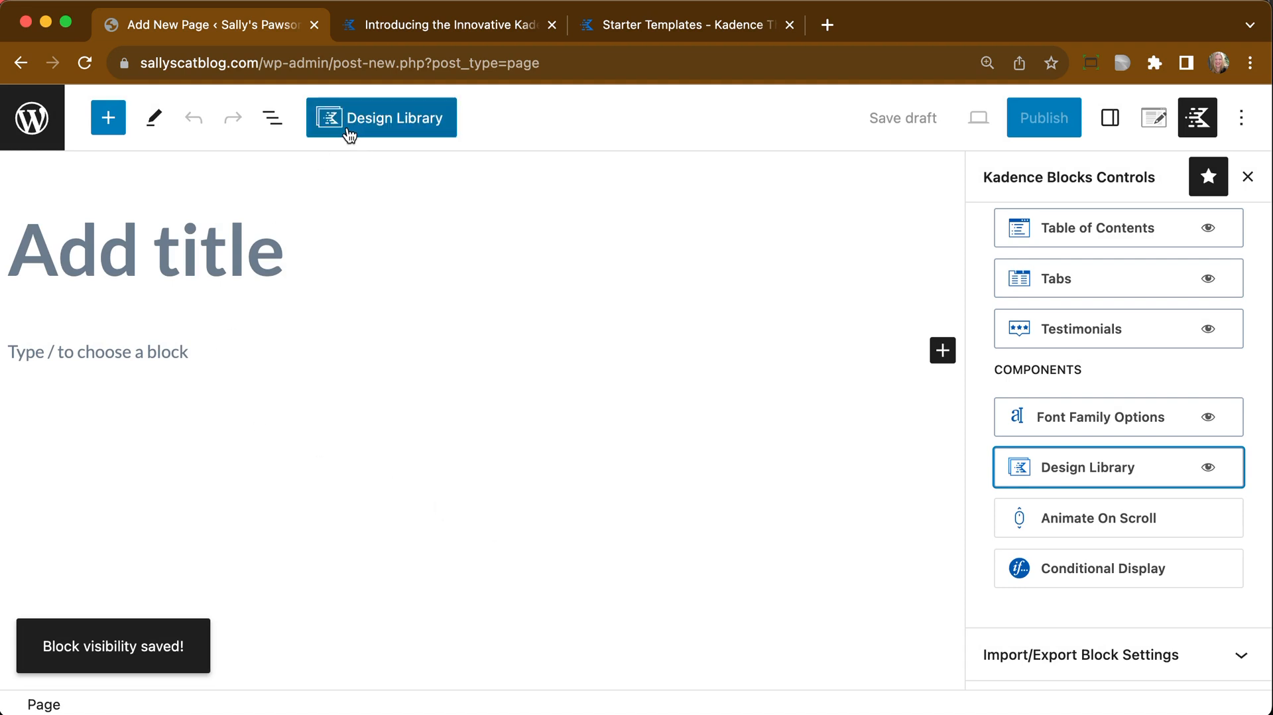
- Show the Design Library's Starter Packs and scroll down to the Influencer pack
click(380, 118)
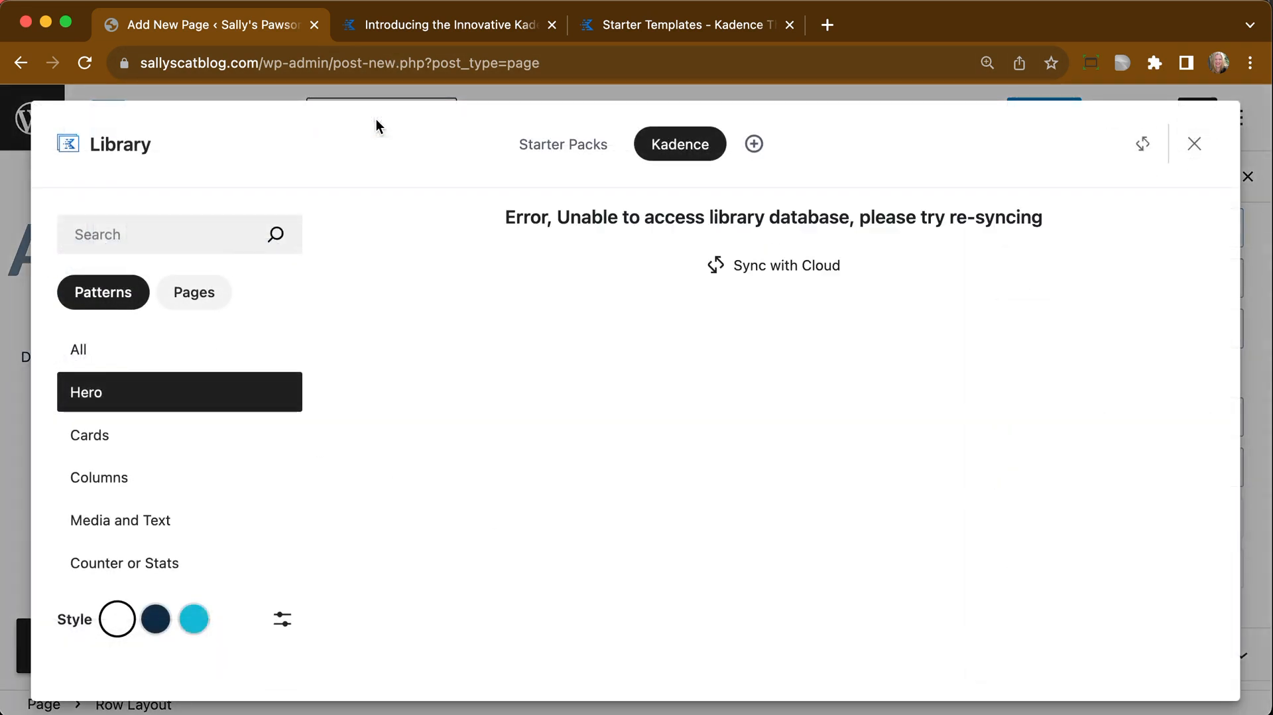
click(563, 144)
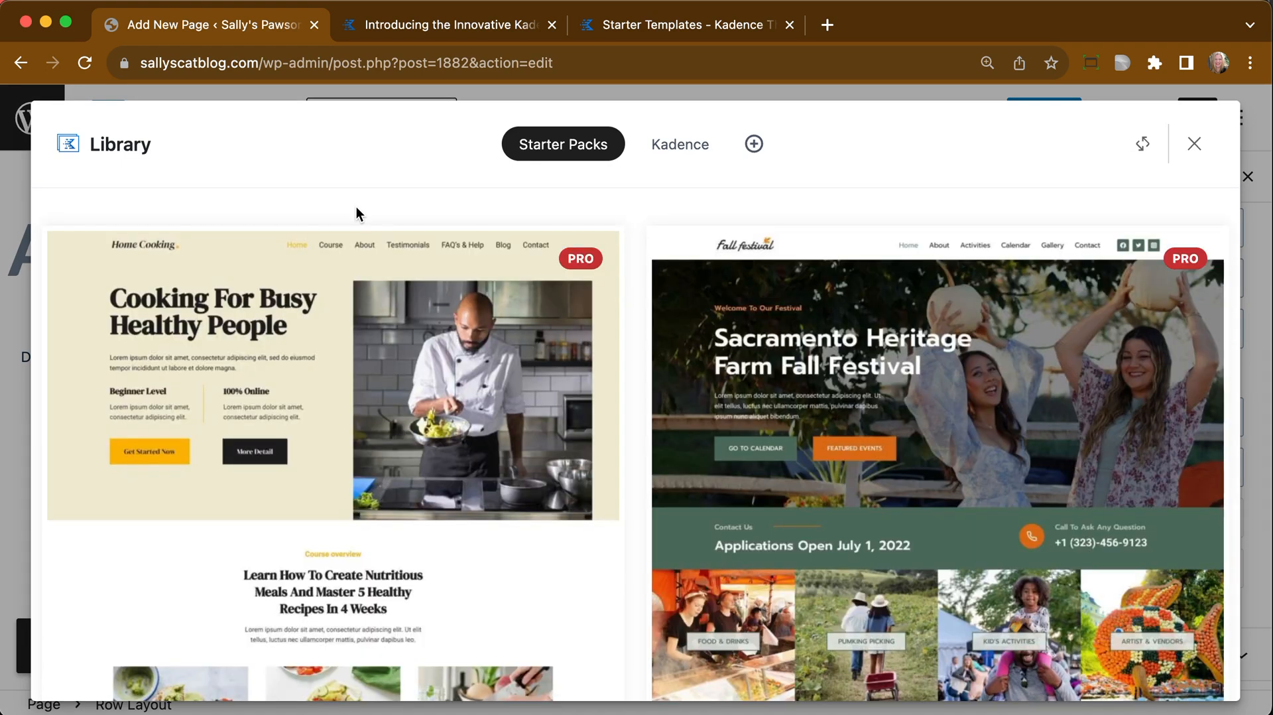
scroll(down, 3)
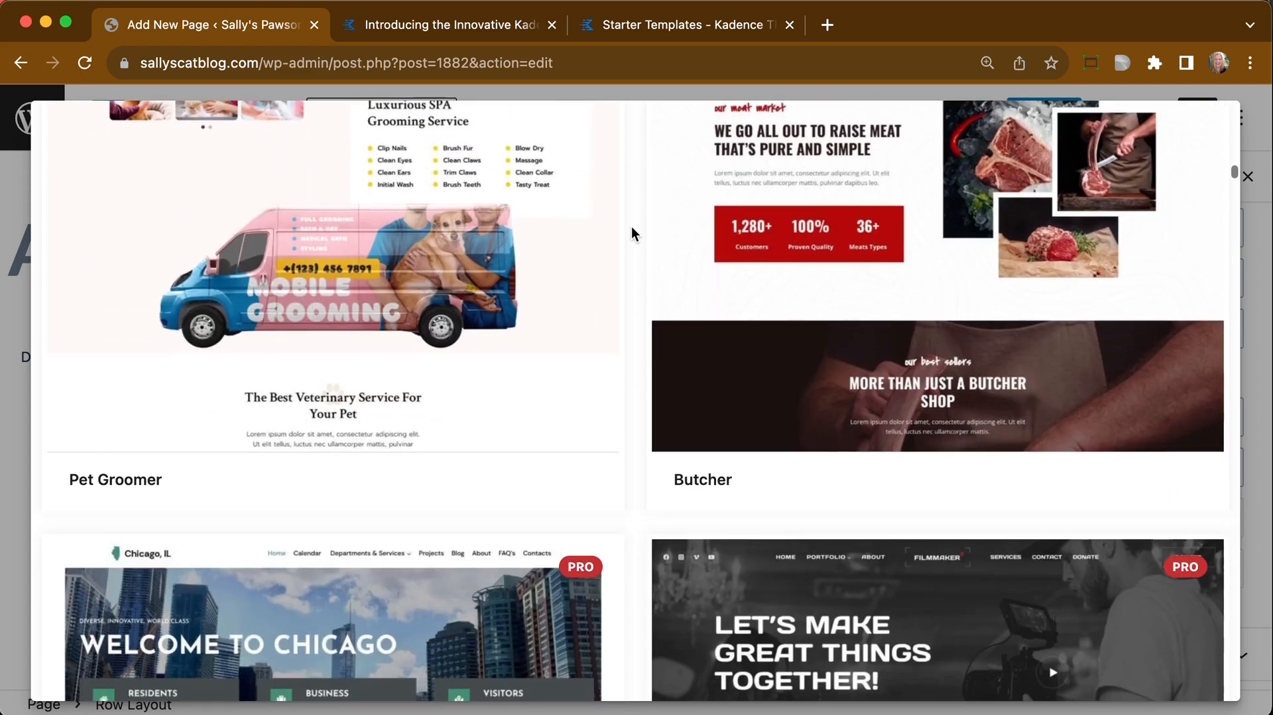
scroll(down, 3)
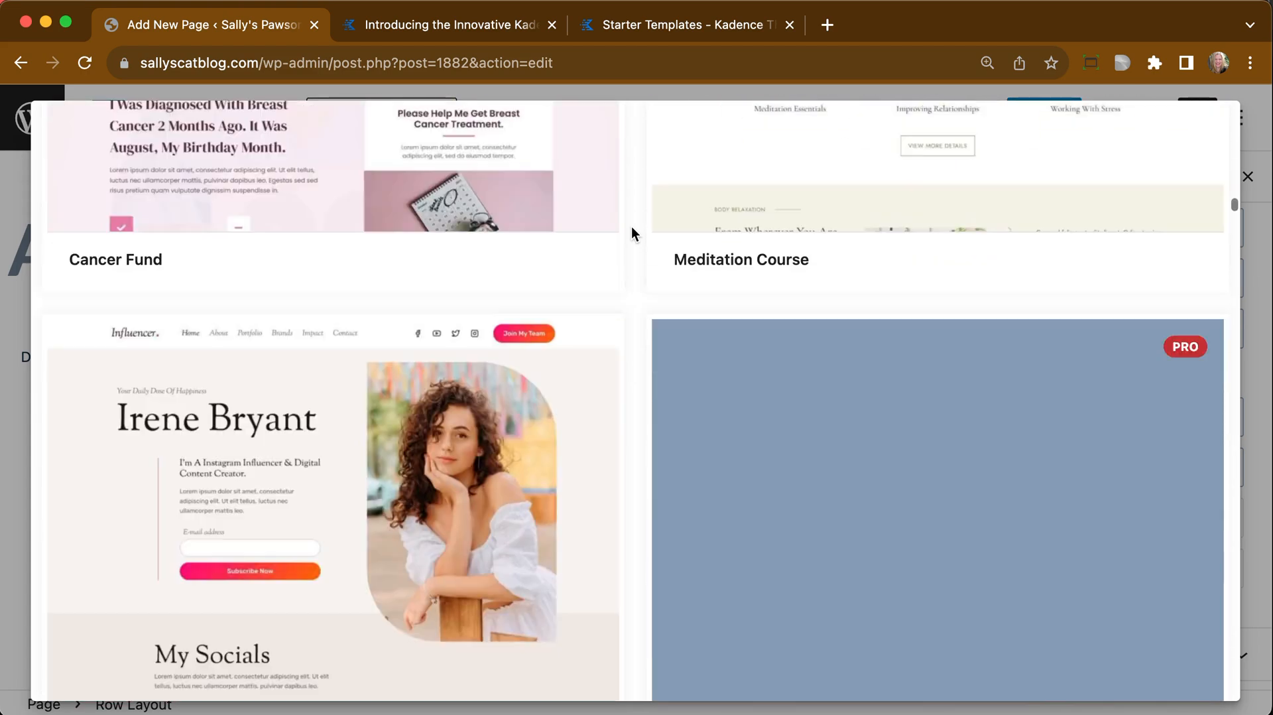
scroll(down, 3)
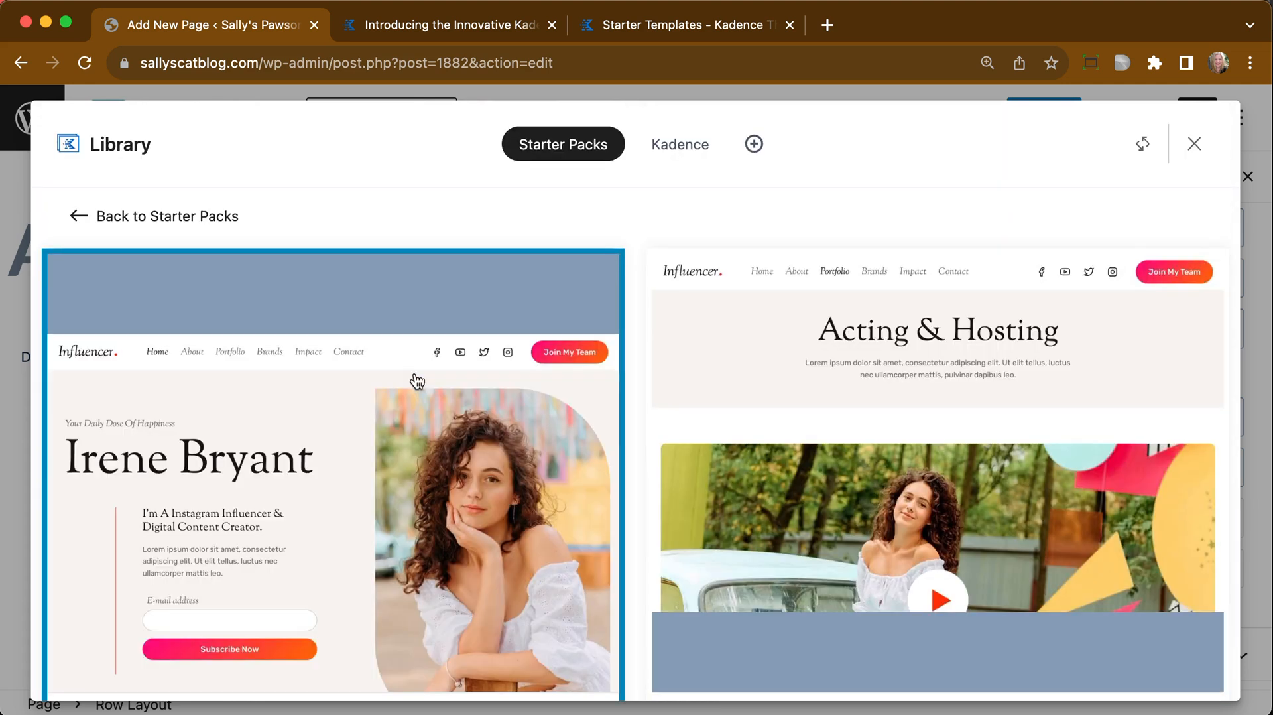
- Scroll through the Influencer starter pack's pages toward the About page template
scroll(down, 3)
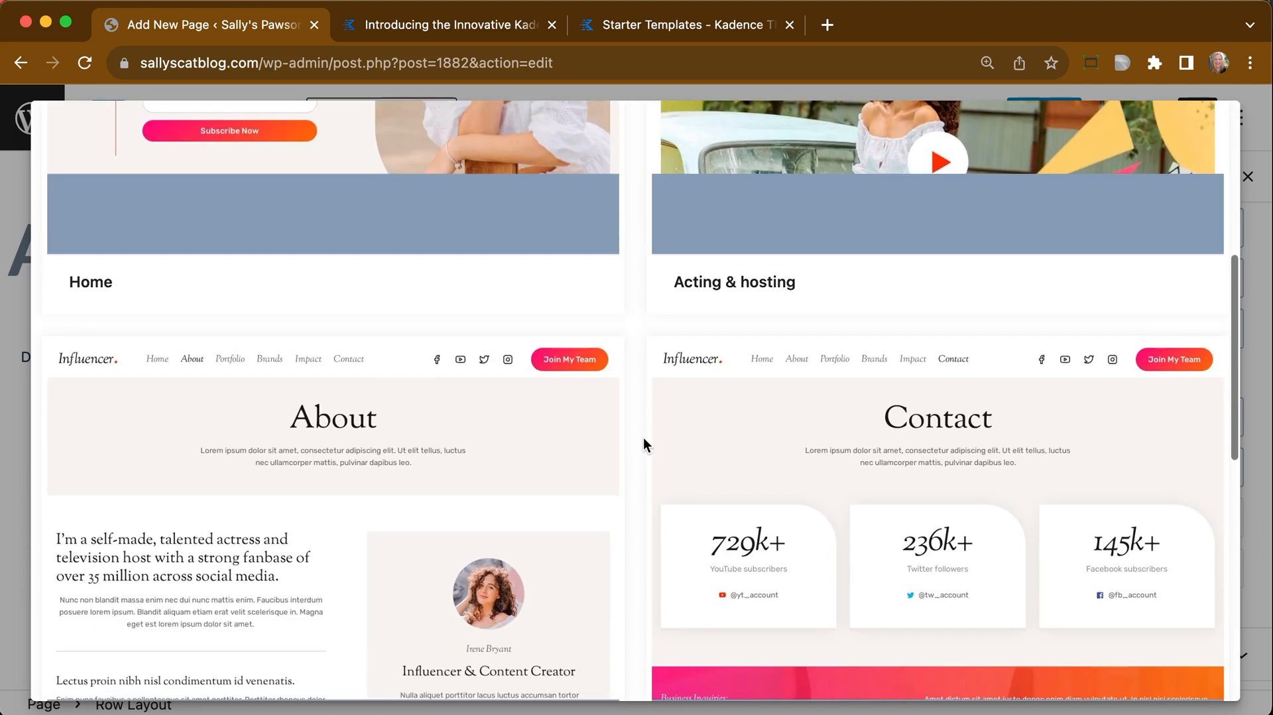
scroll(down, 3)
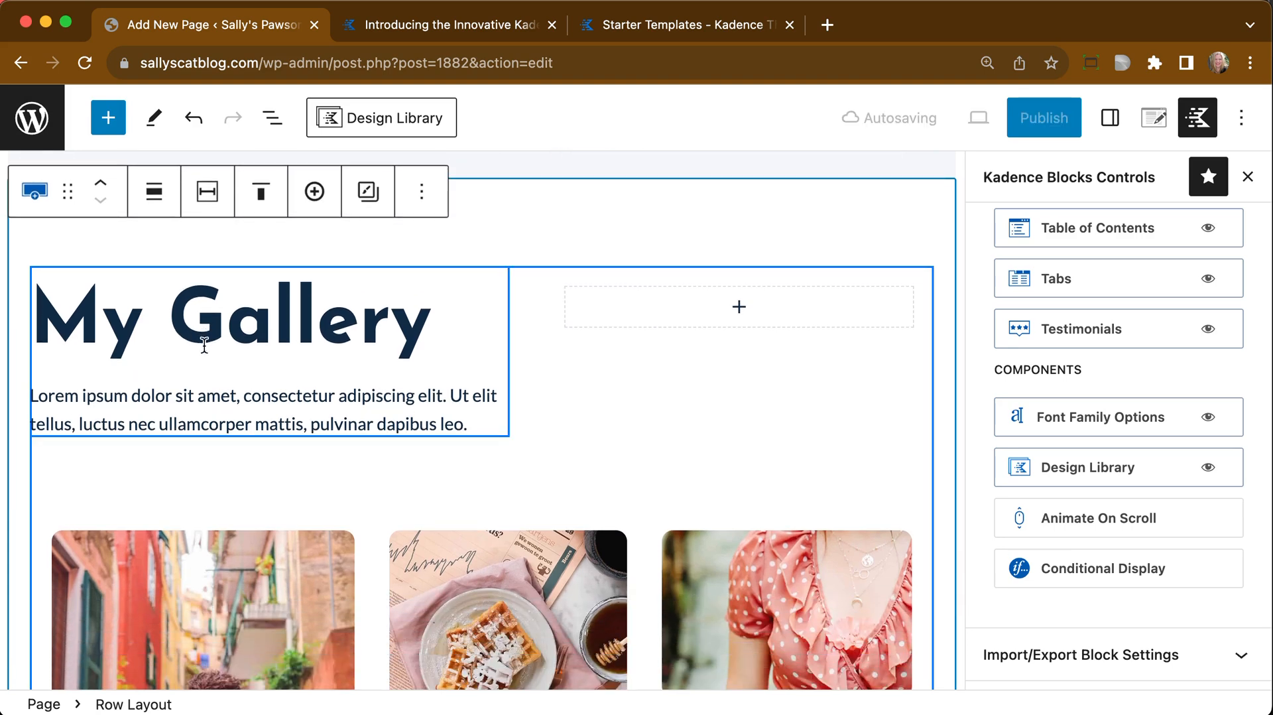
scroll(down, 3)
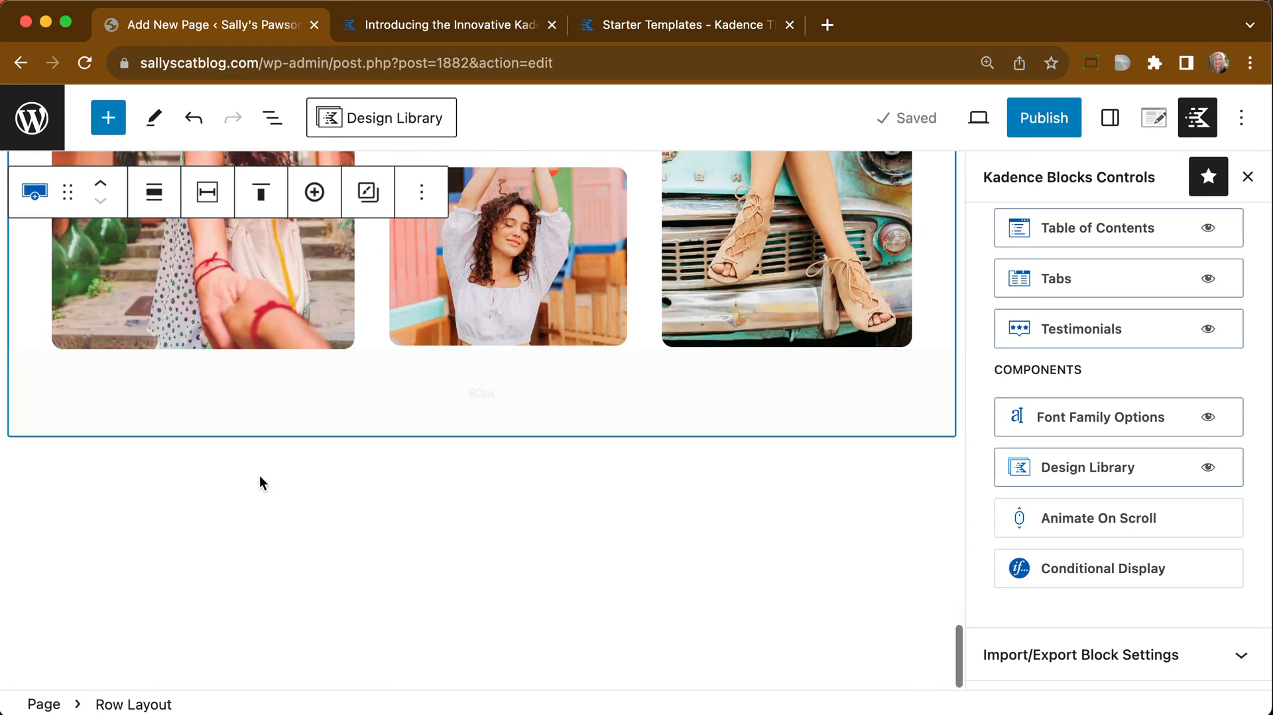
scroll(down, 3)
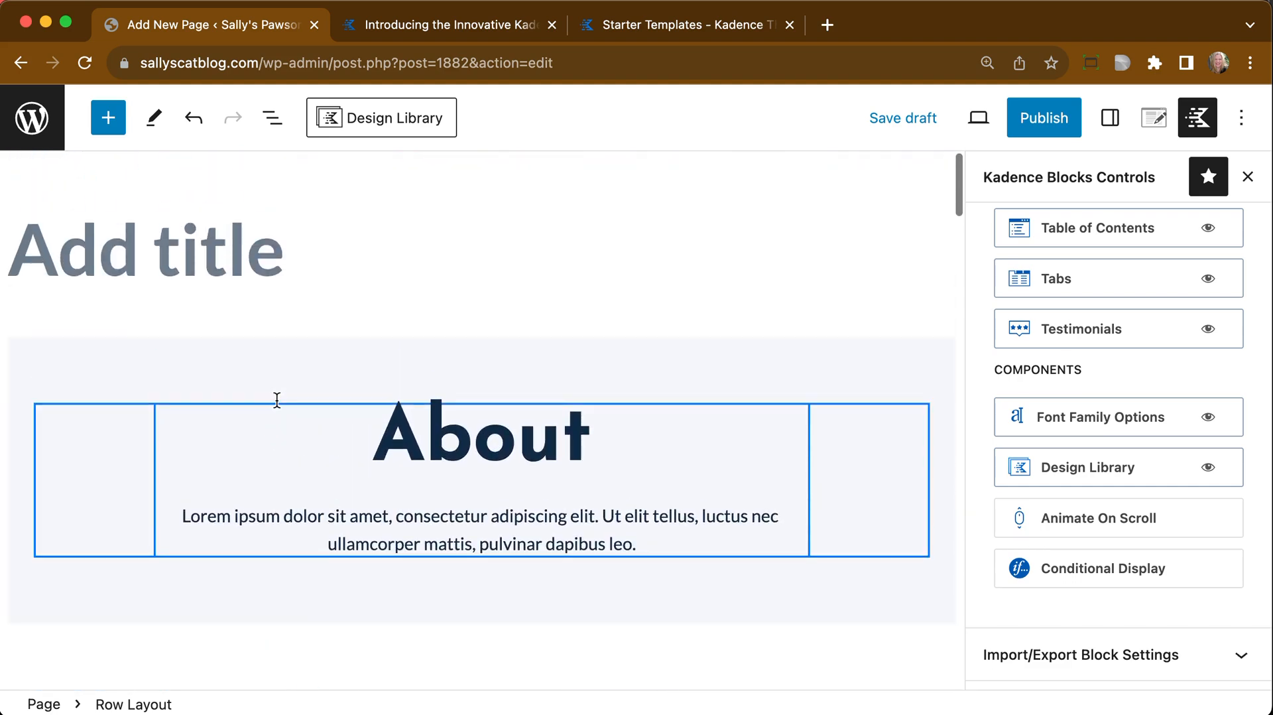
mouse_move(292, 476)
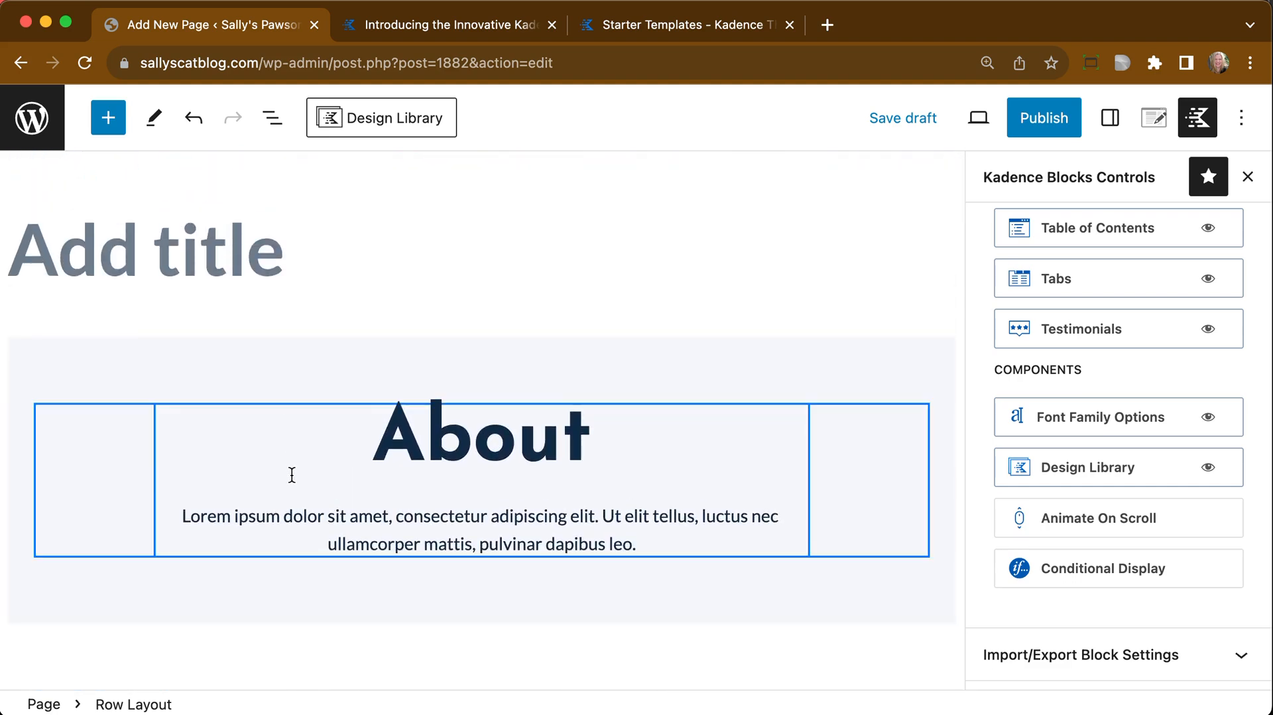